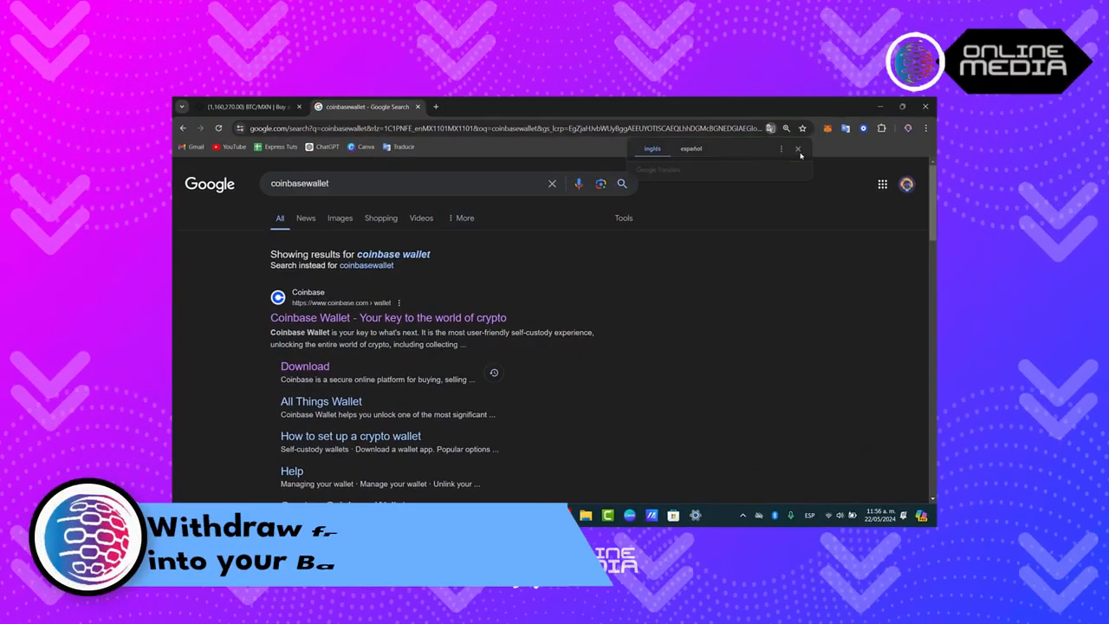
# Open the Coinbase Wallet page from the Google search results
pyautogui.click(797, 149)
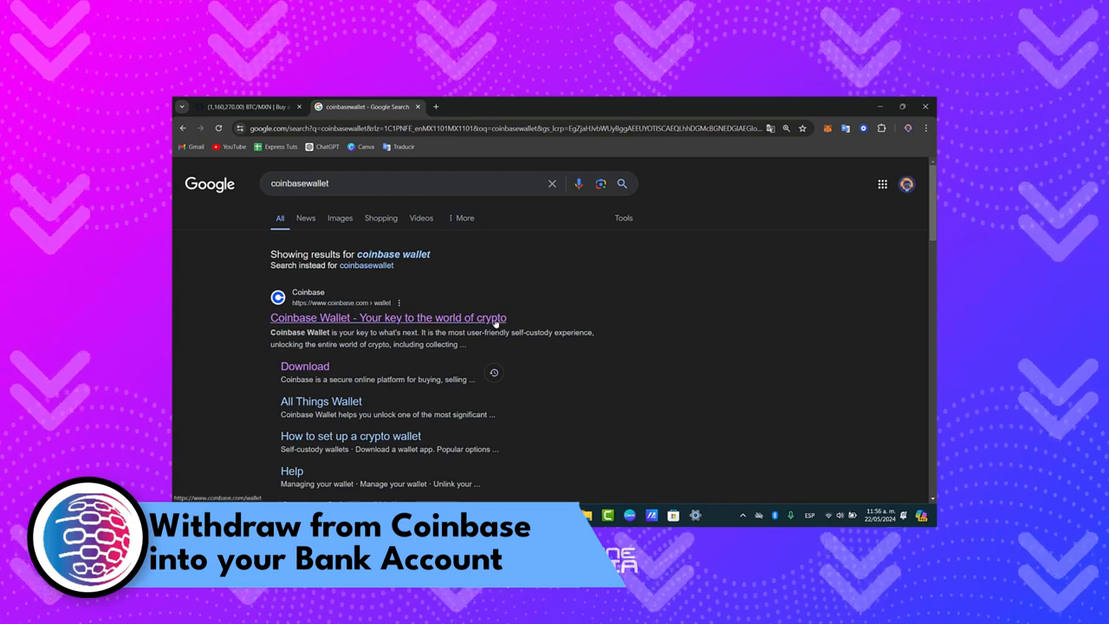
pyautogui.click(388, 317)
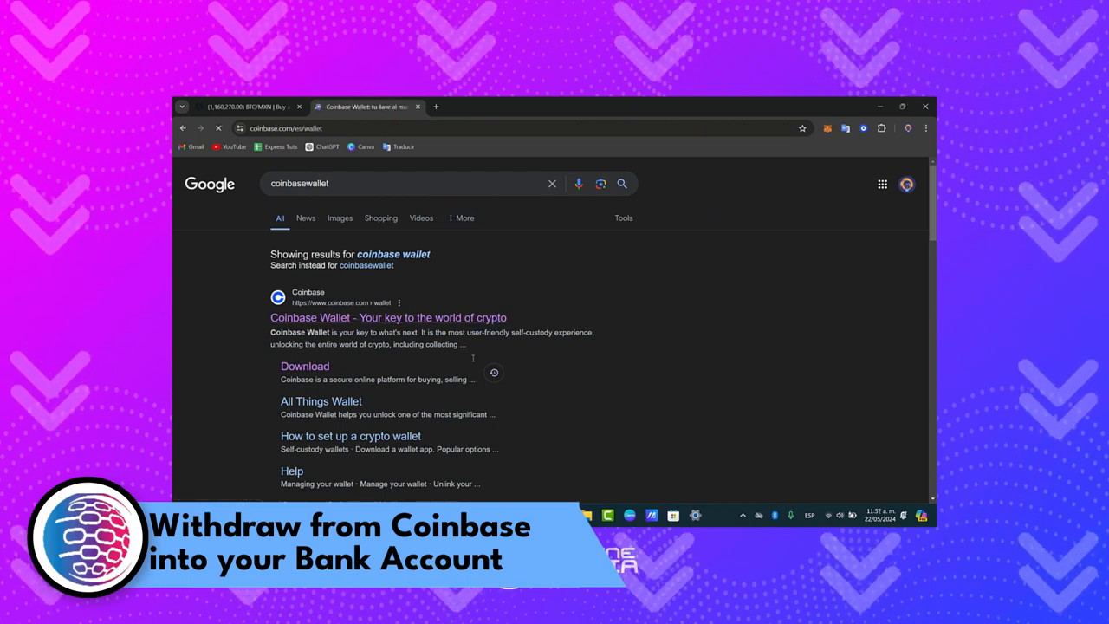
pyautogui.click(388, 317)
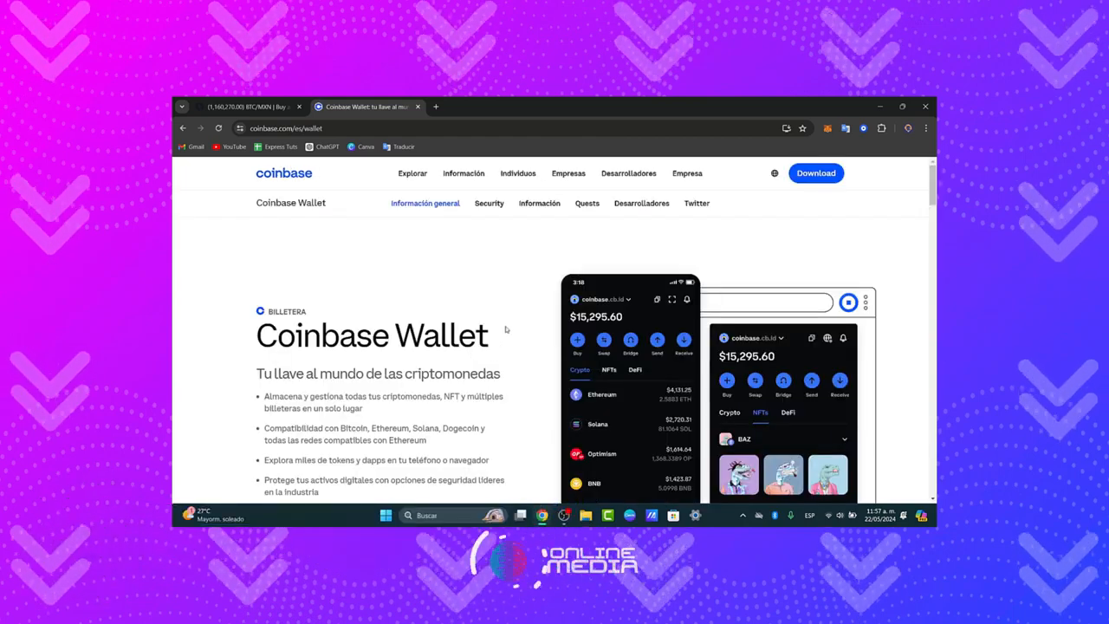
# Switch the Coinbase site language to English via the region preferences
pyautogui.click(773, 174)
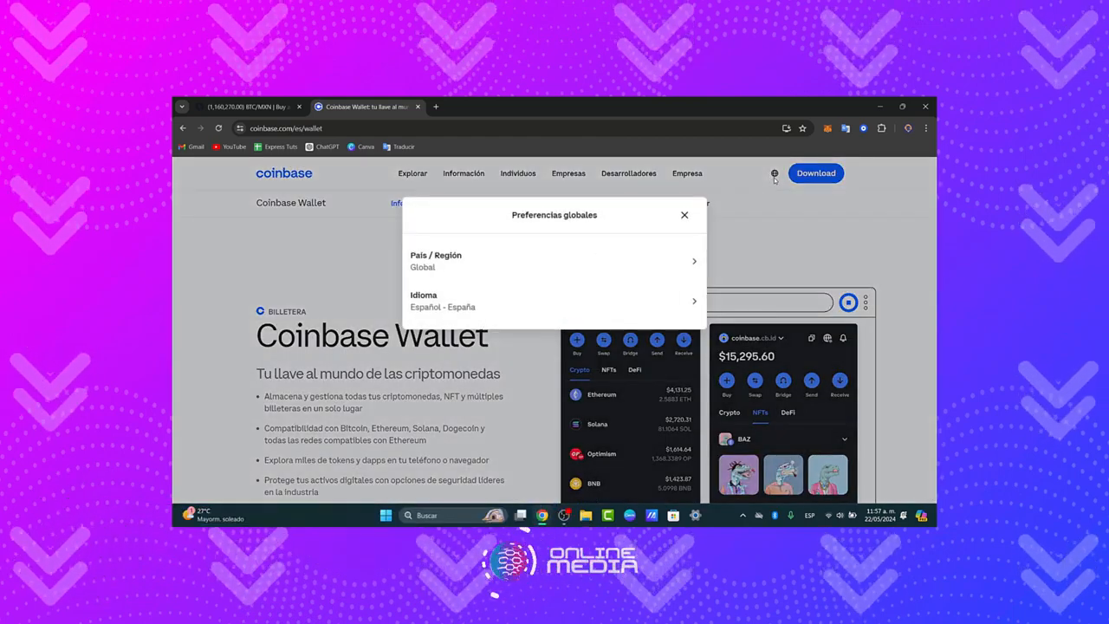
pyautogui.click(554, 301)
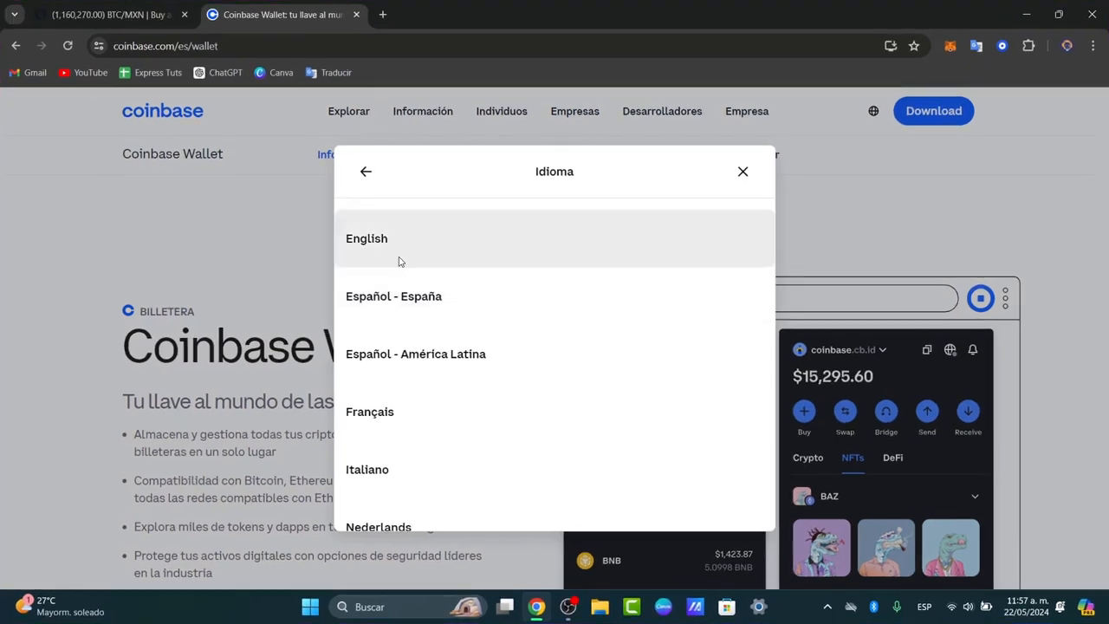
pyautogui.click(367, 239)
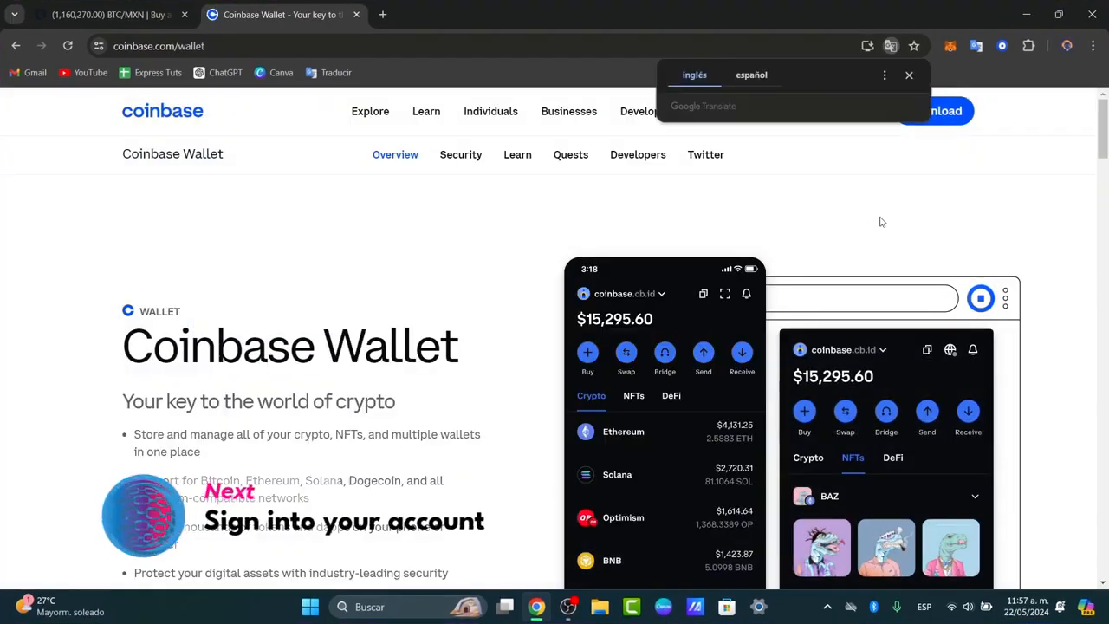
pyautogui.moveTo(652, 183)
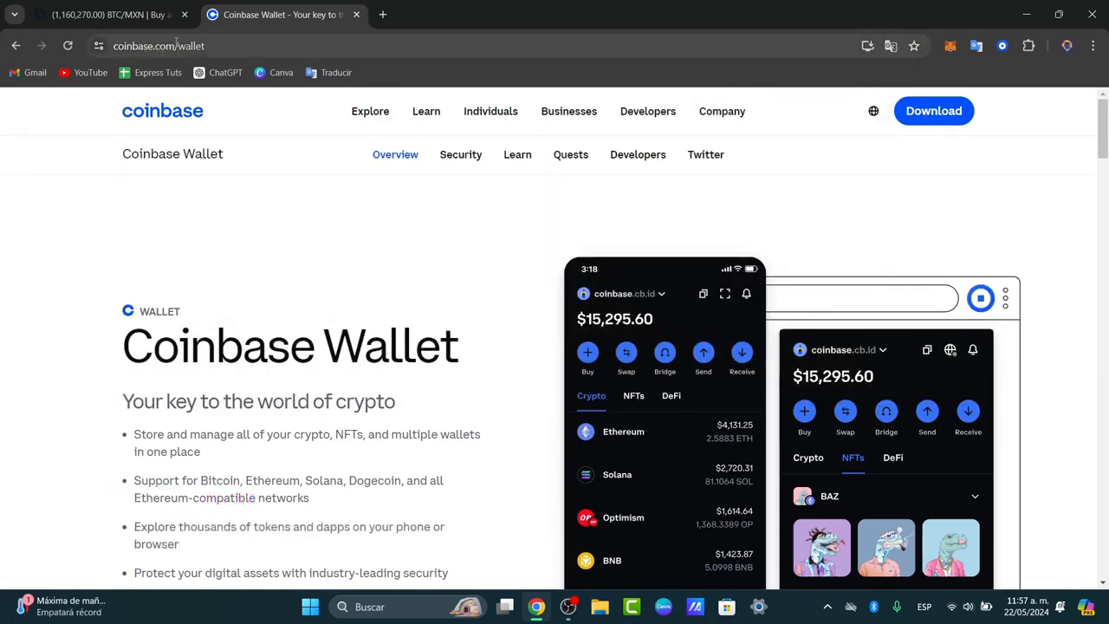
# Show the Download Coinbase Wallet page listing iOS, Android, Chrome and Brave options
pyautogui.click(173, 45)
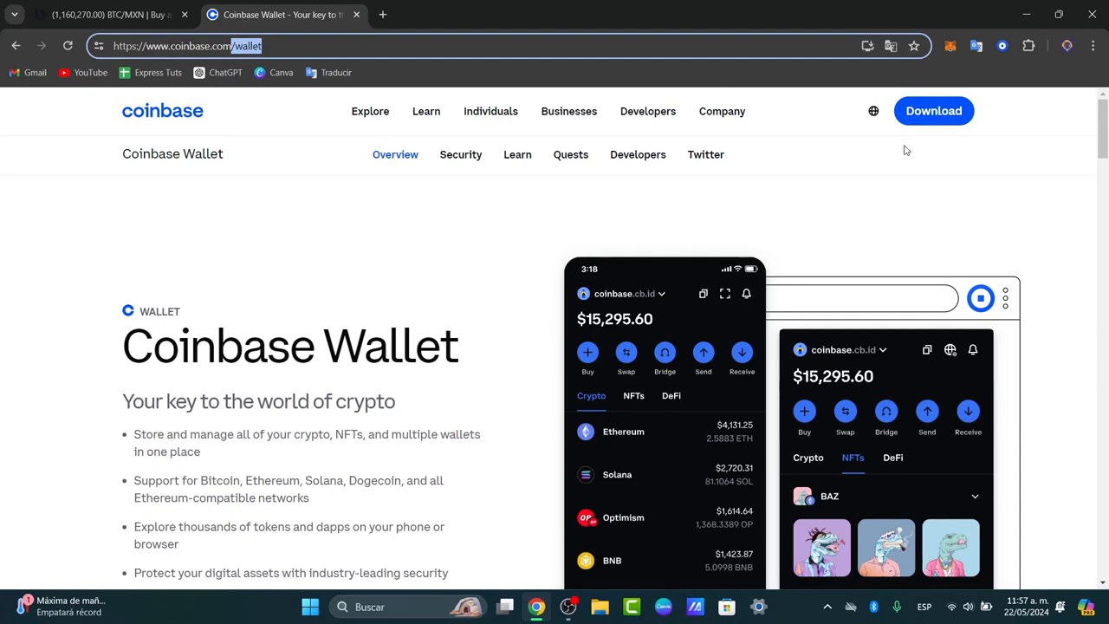
pyautogui.click(932, 111)
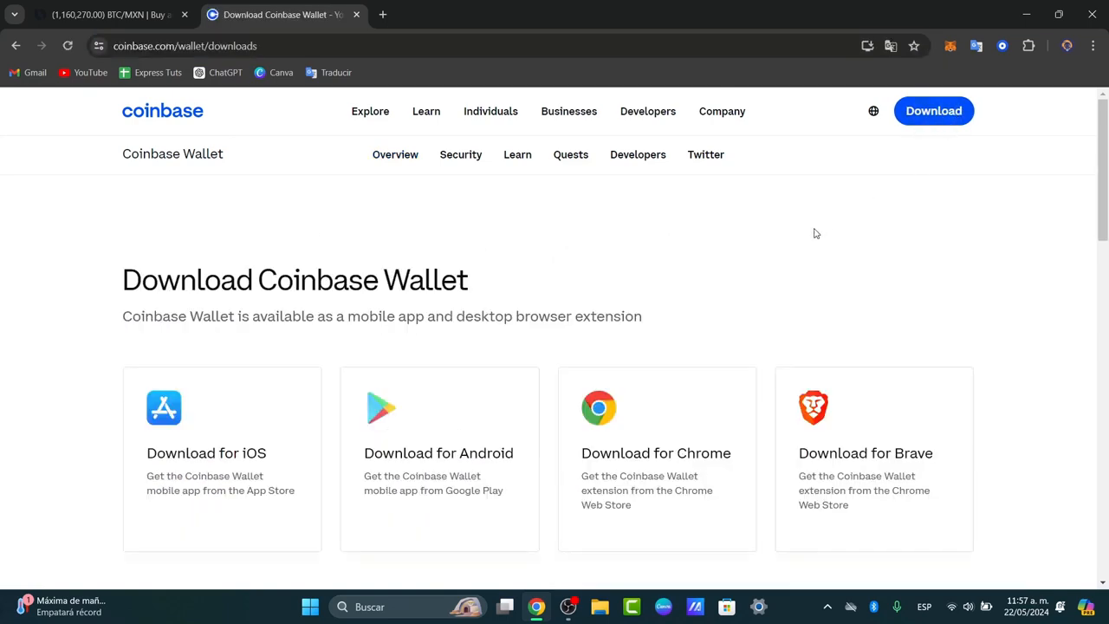
pyautogui.scroll(-3)
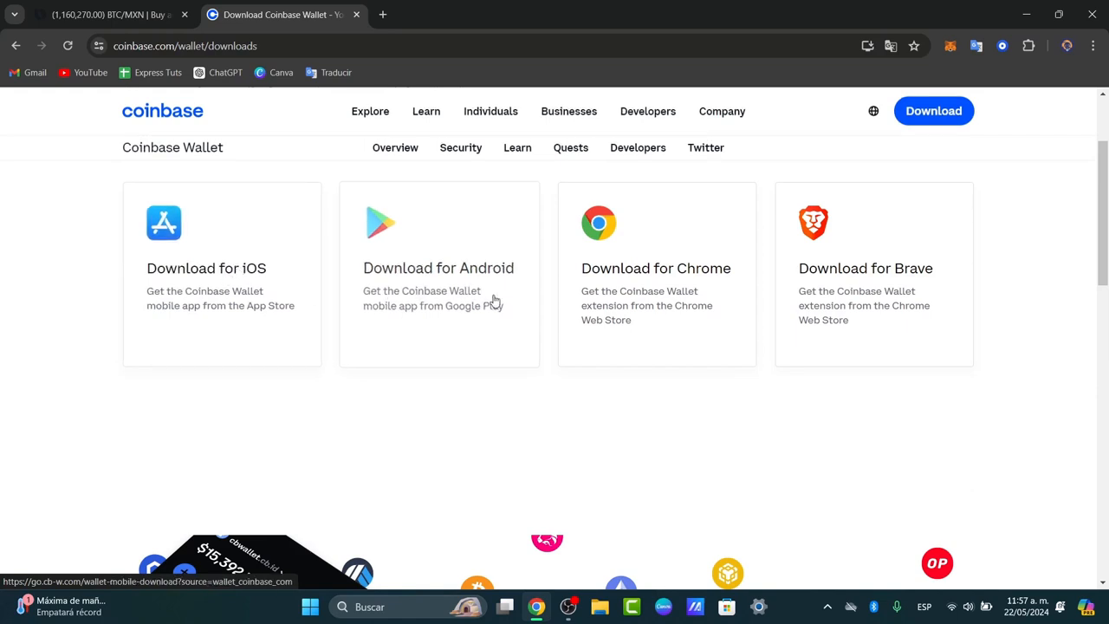
pyautogui.moveTo(707, 319)
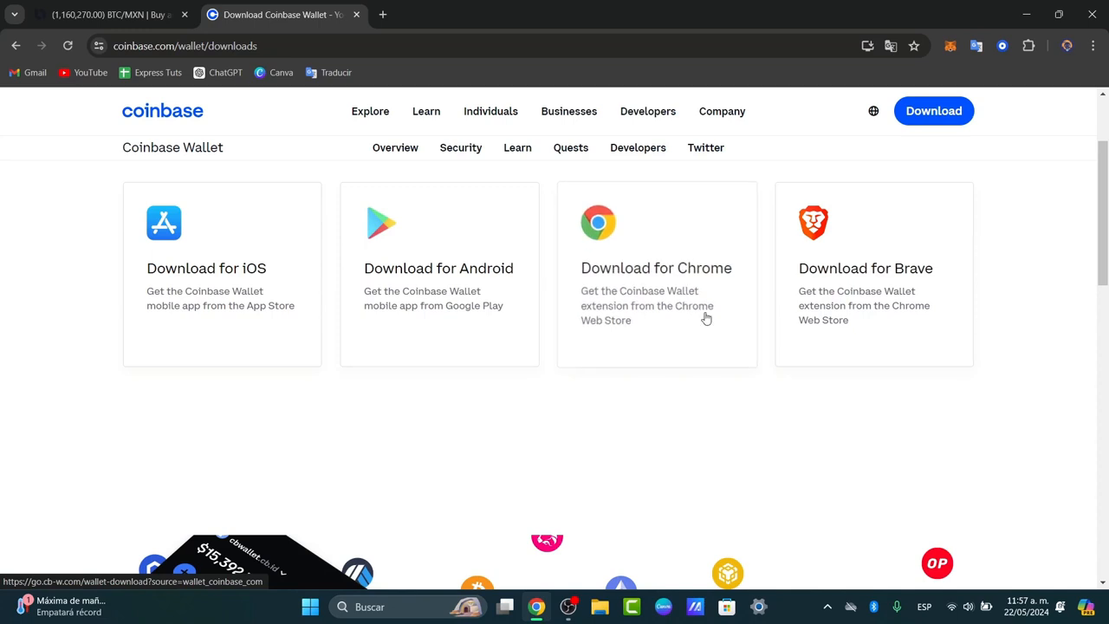
pyautogui.moveTo(659, 321)
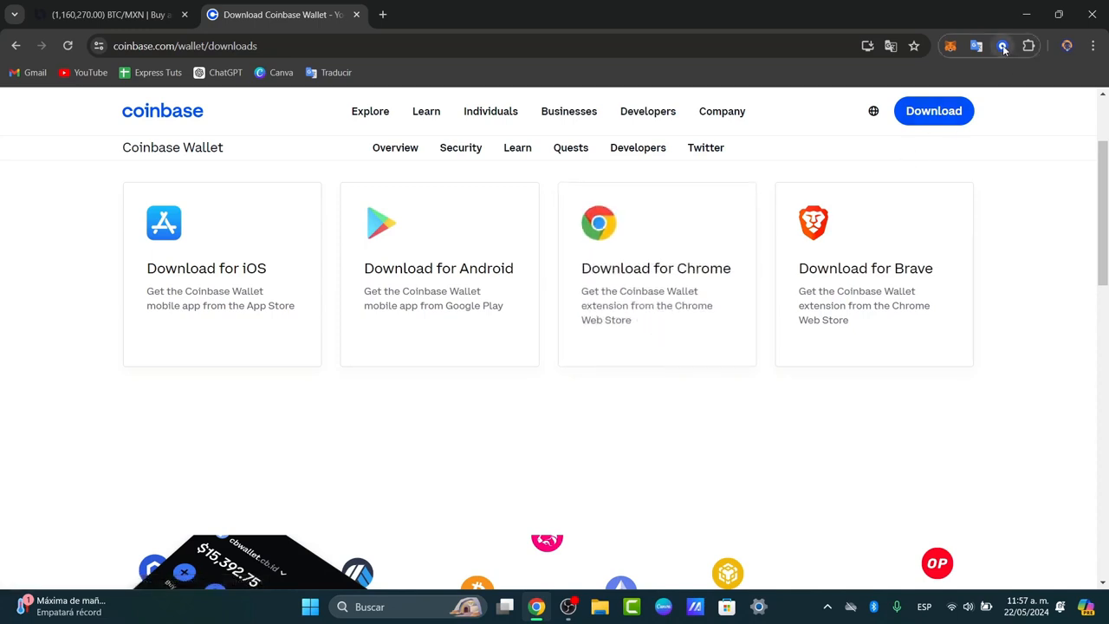
# Open the Coinbase Wallet extension, glance at its settings, and return to the assets overview
pyautogui.click(1002, 45)
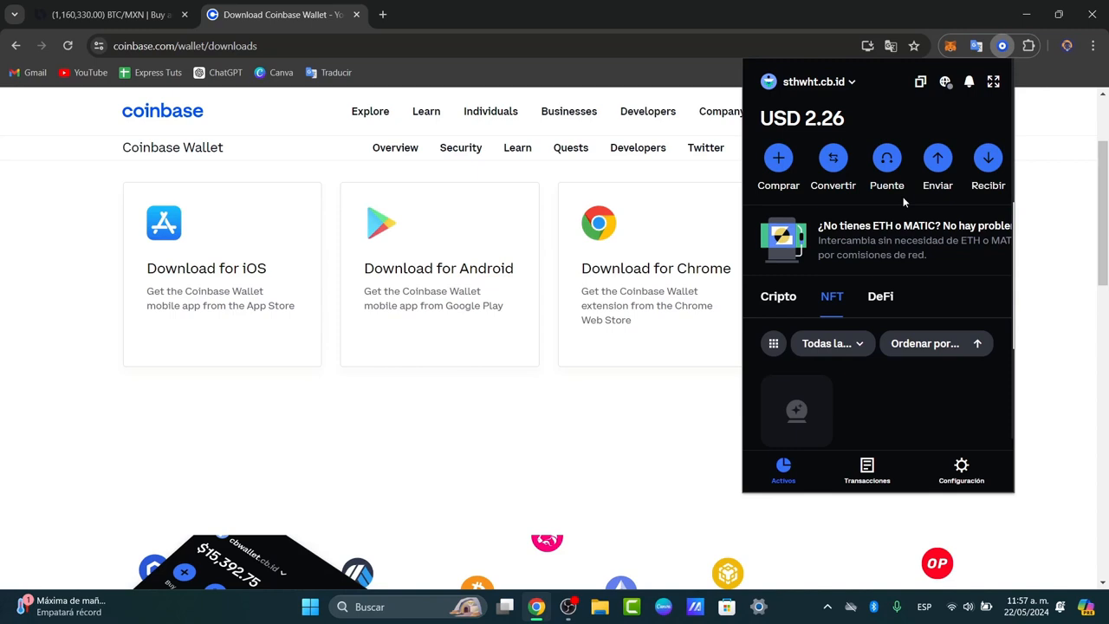
pyautogui.moveTo(954, 95)
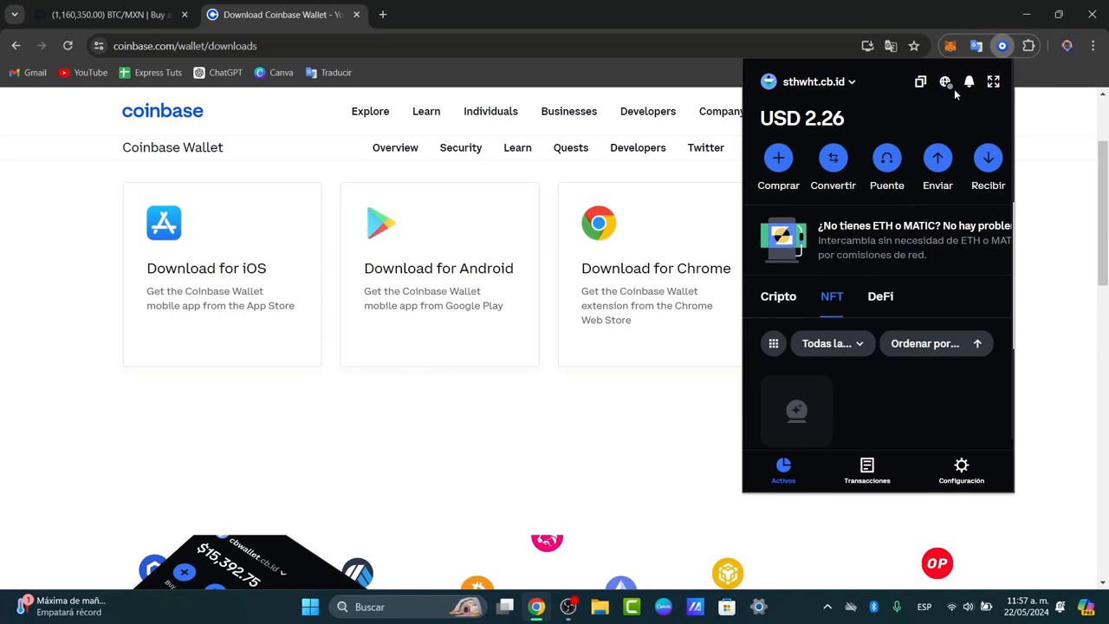
pyautogui.click(942, 81)
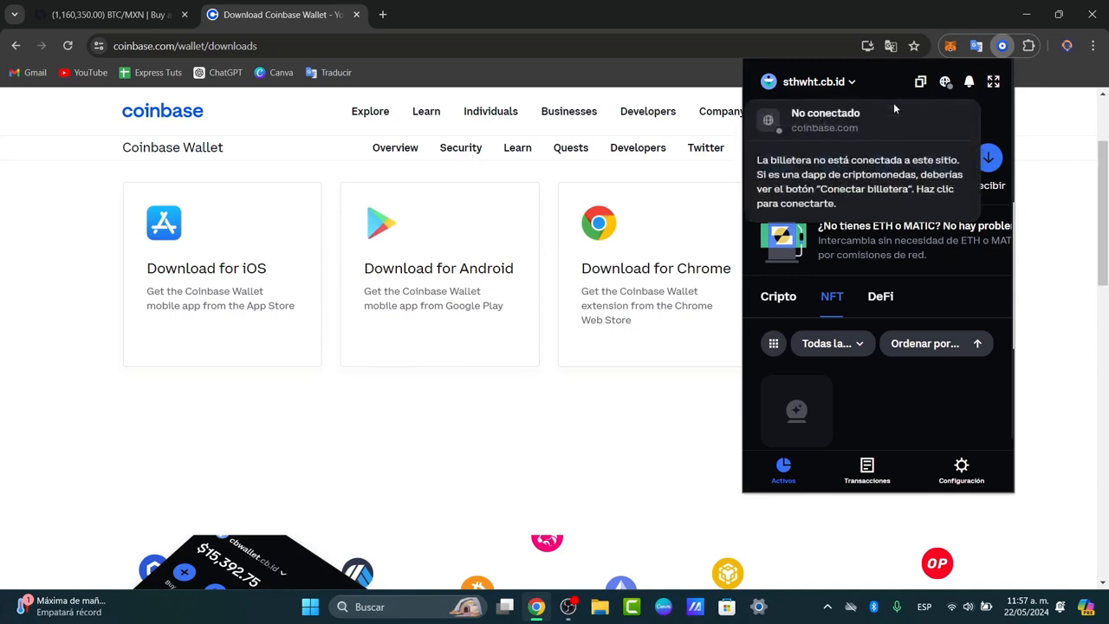
pyautogui.click(960, 464)
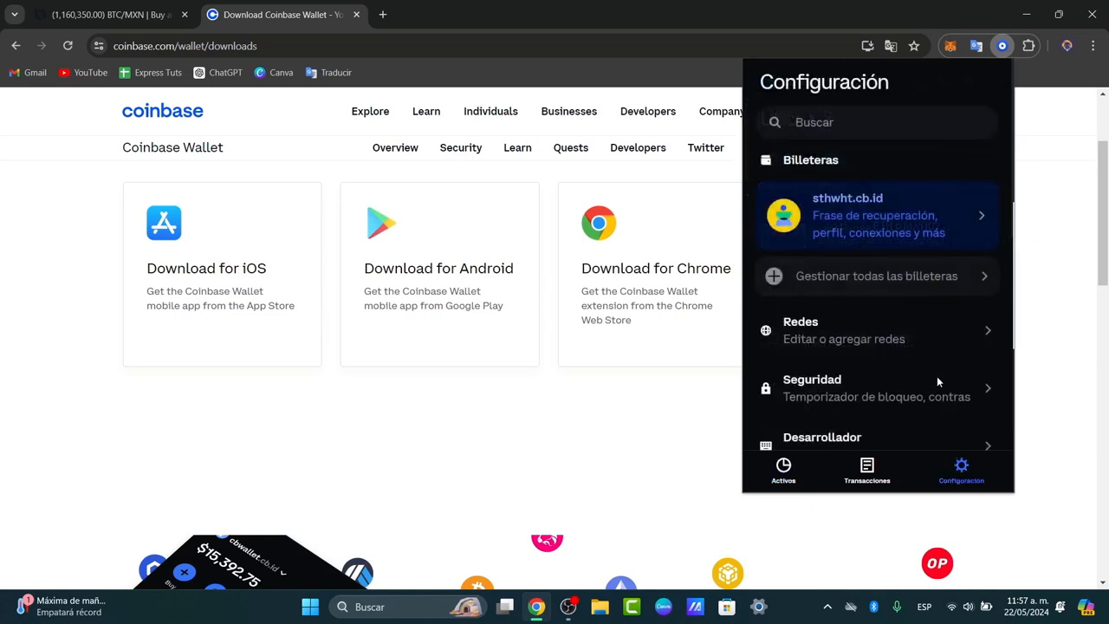
pyautogui.scroll(-3)
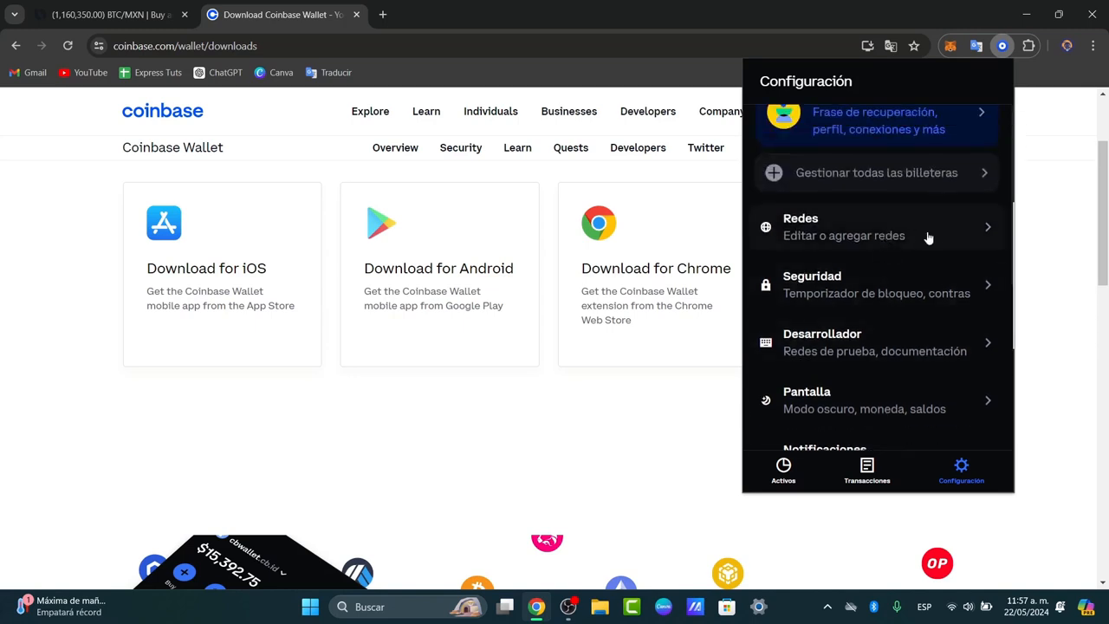
pyautogui.click(783, 468)
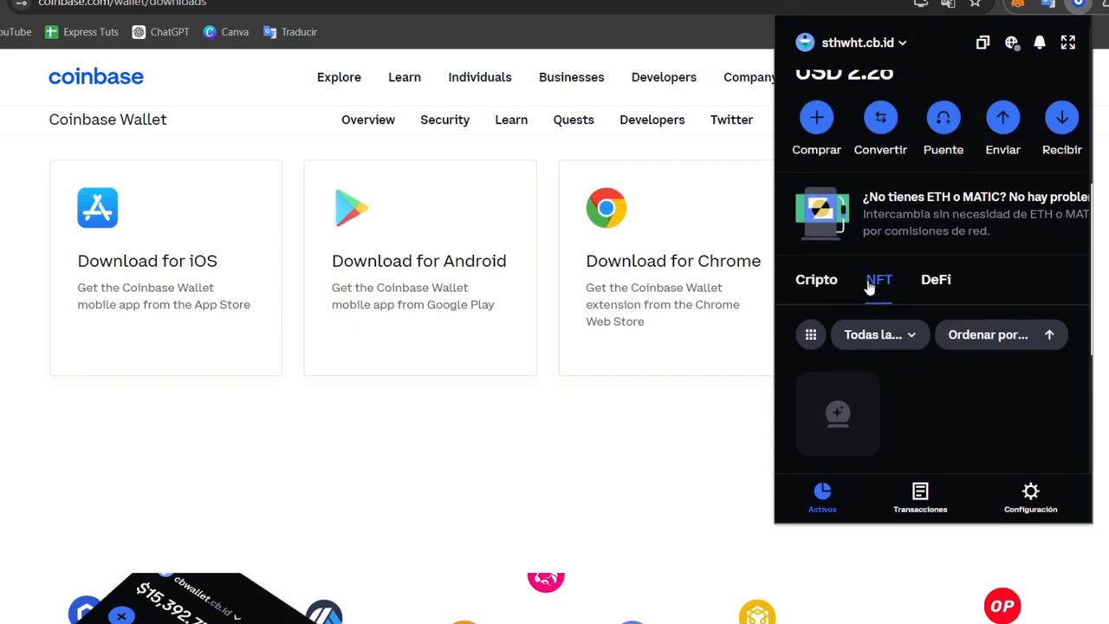
# Show the wallet's crypto holdings and scroll the Dai asset page down to its history
pyautogui.click(814, 281)
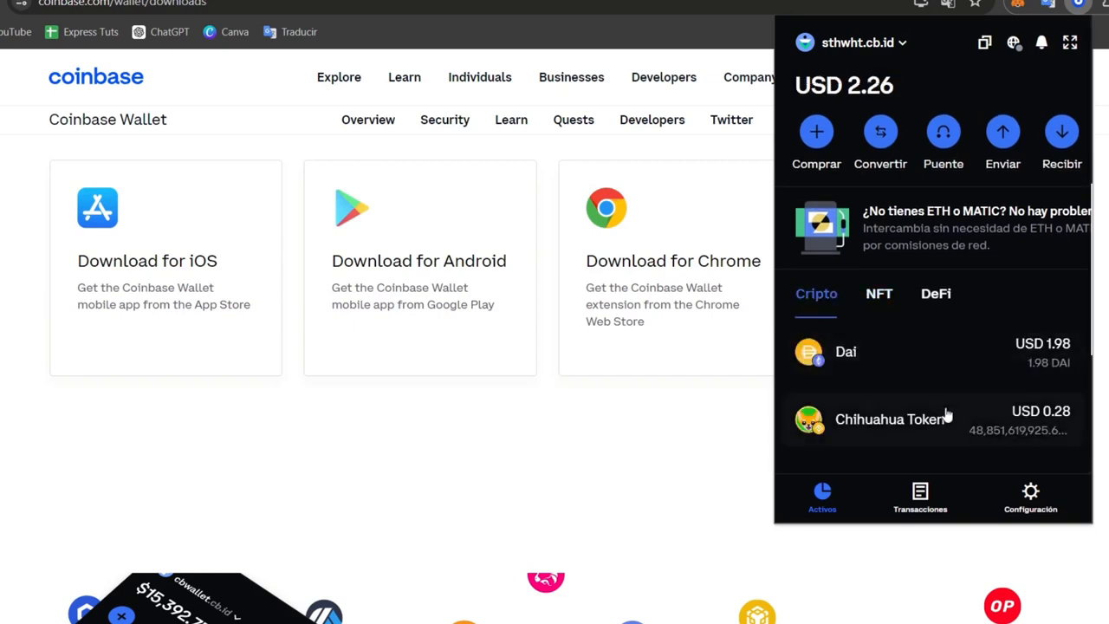
pyautogui.moveTo(927, 376)
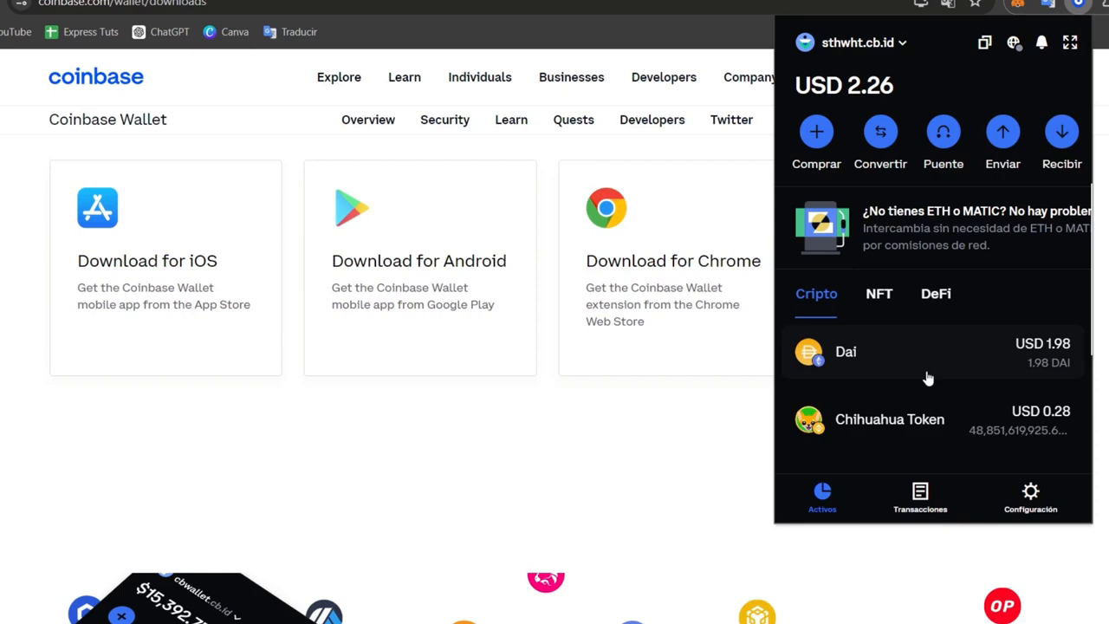
pyautogui.moveTo(1008, 381)
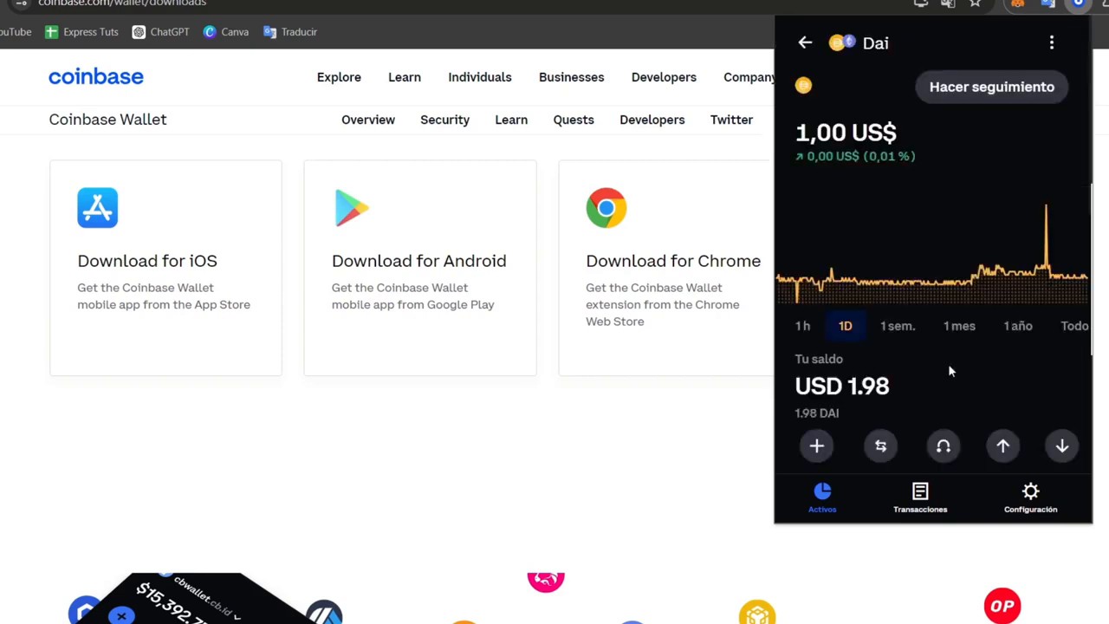
pyautogui.scroll(-3)
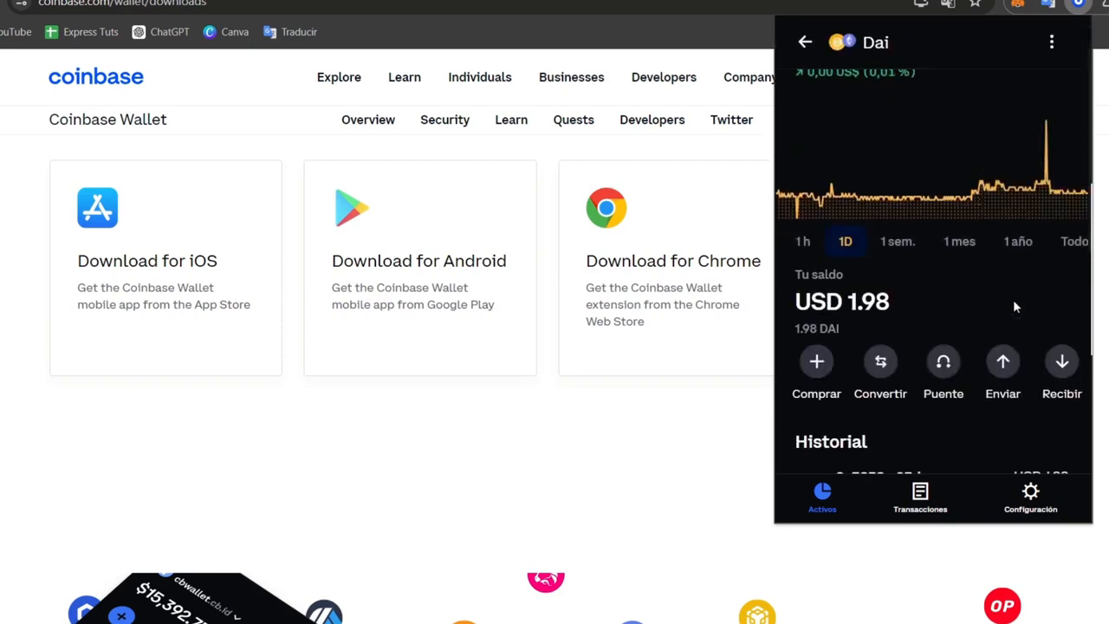
pyautogui.scroll(-3)
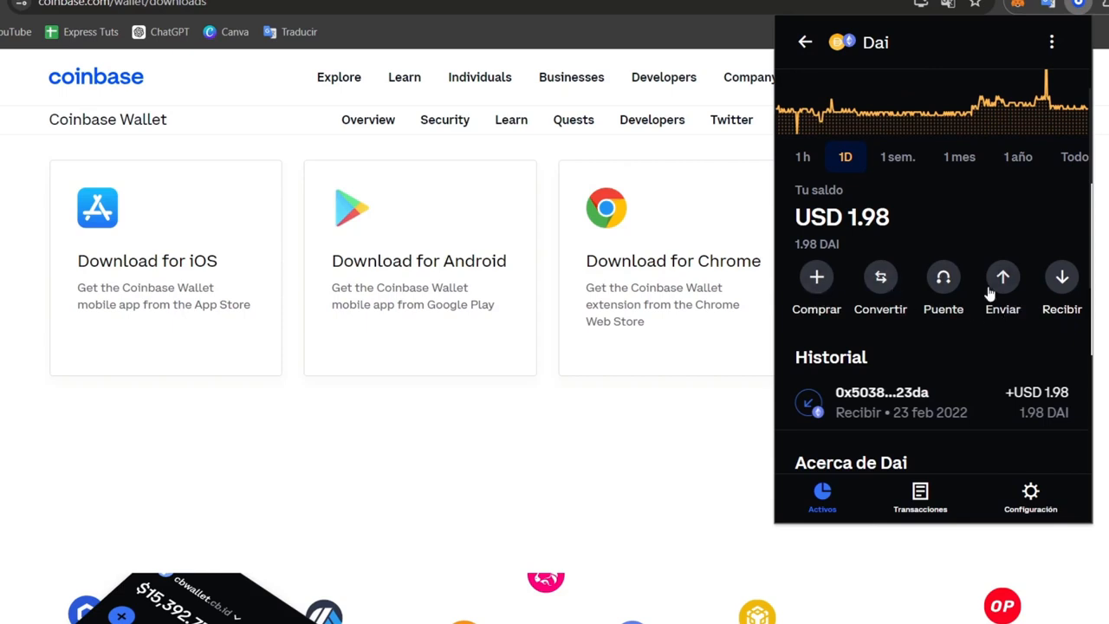
pyautogui.moveTo(1039, 298)
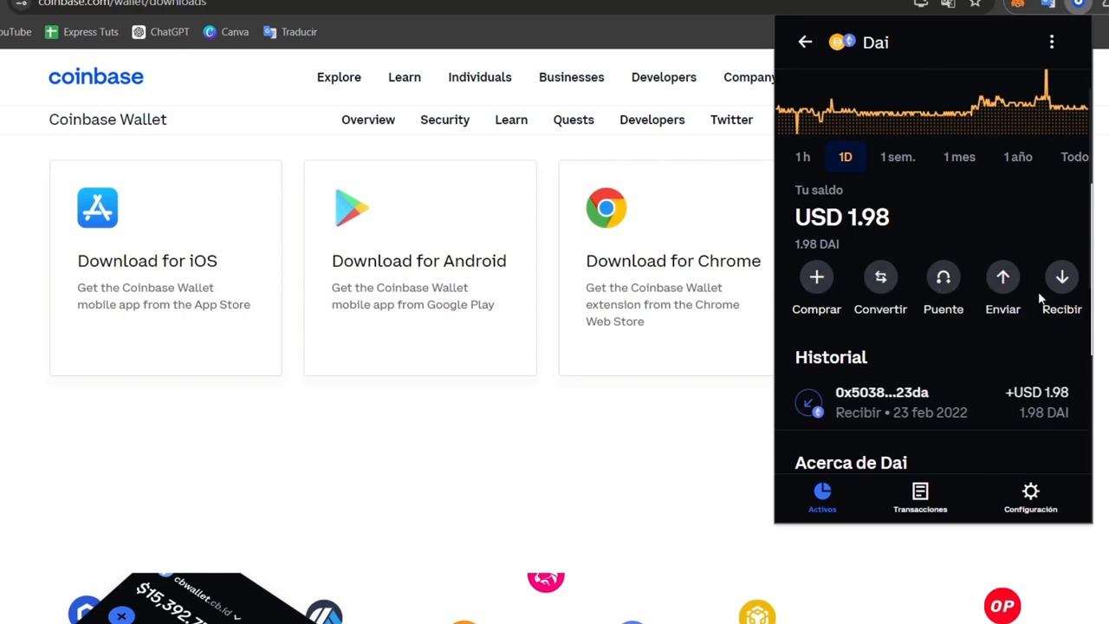
# Start converting the full 1.98 DAI balance and search the target asset list for 'usd'
pyautogui.click(880, 277)
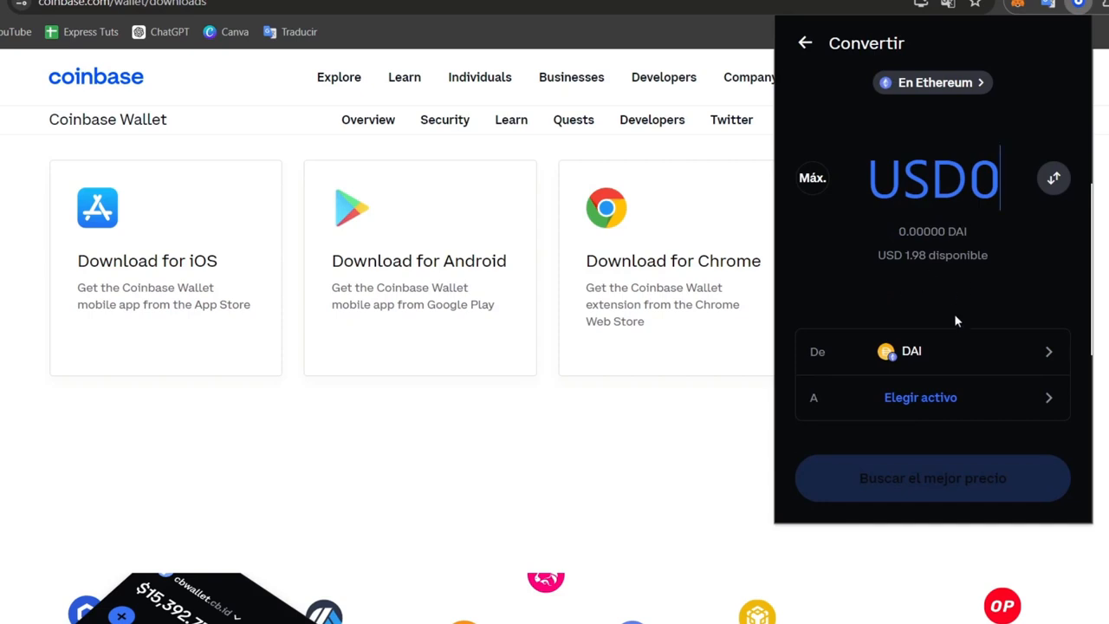
pyautogui.click(810, 179)
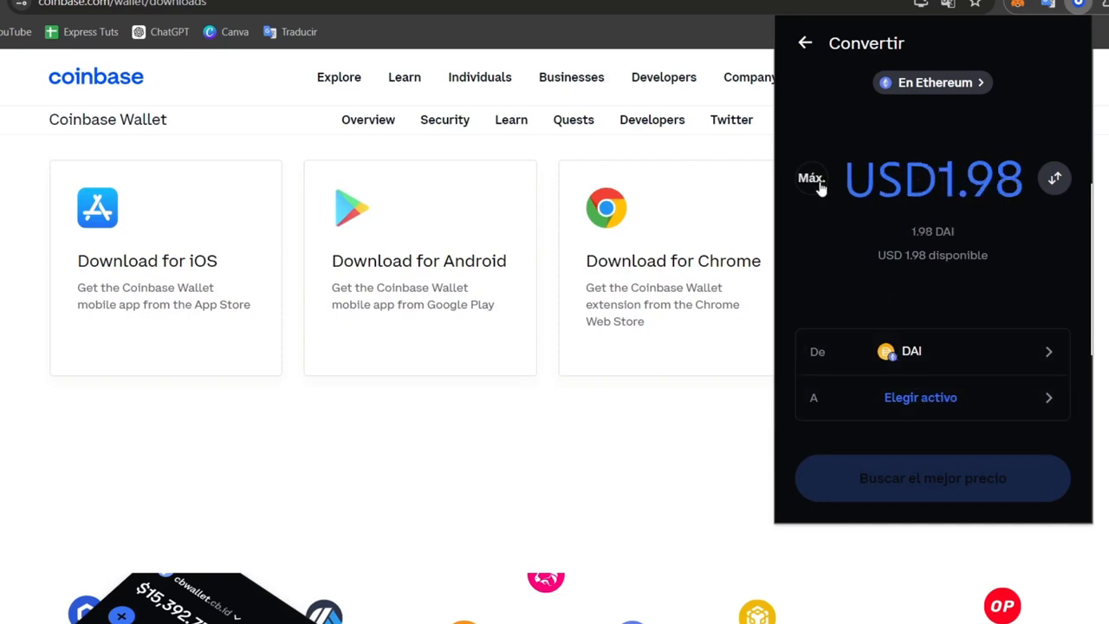
pyautogui.click(919, 397)
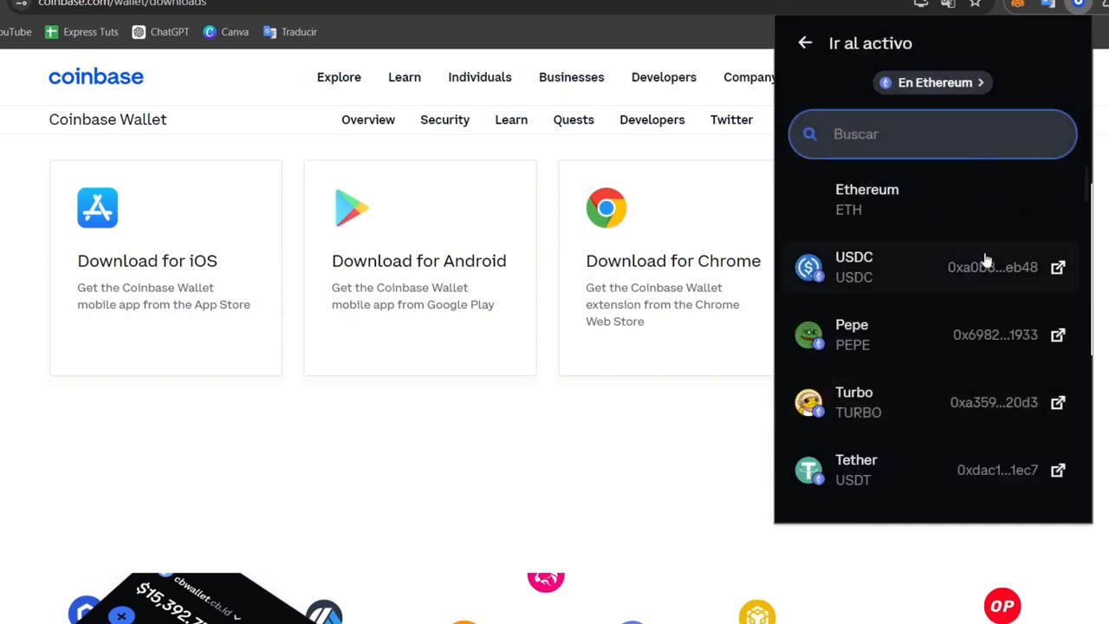
pyautogui.scroll(-3)
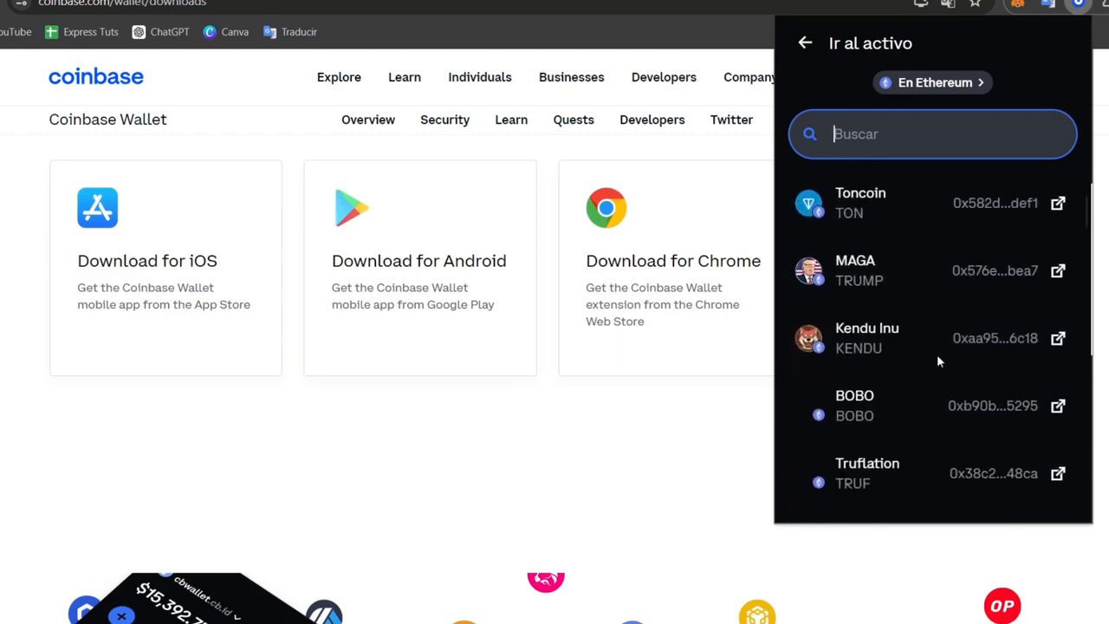
pyautogui.scroll(-3)
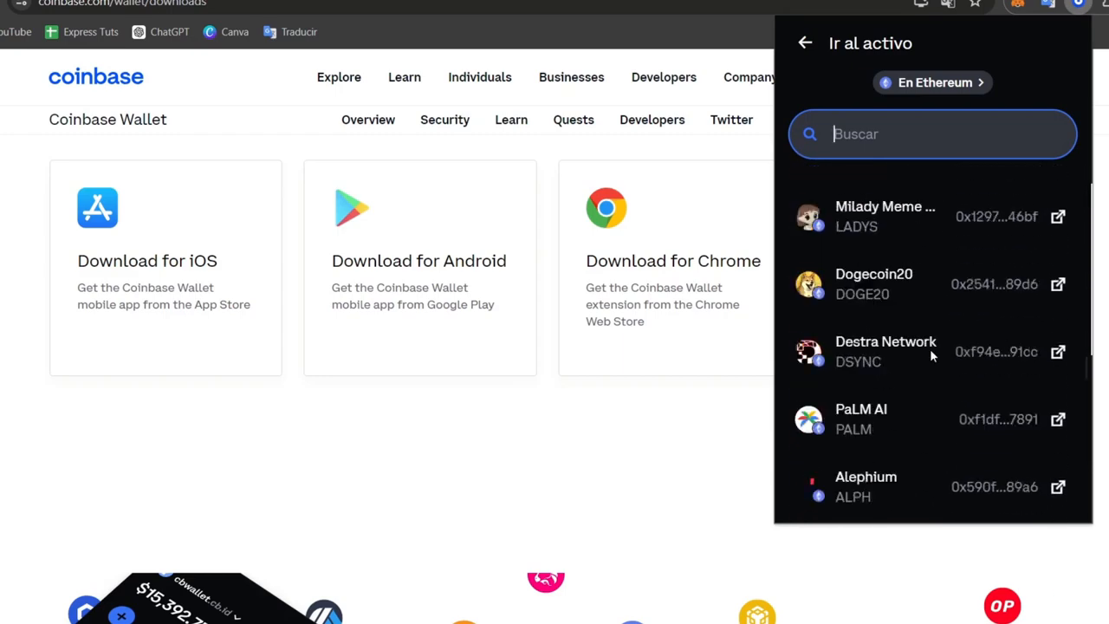
pyautogui.scroll(-3)
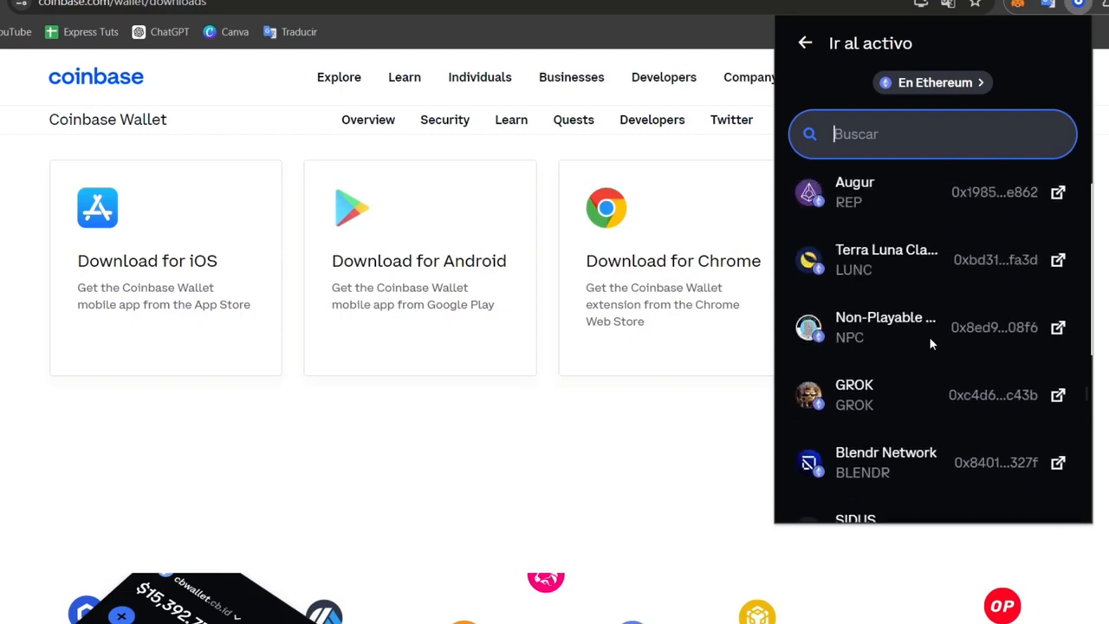
pyautogui.scroll(-3)
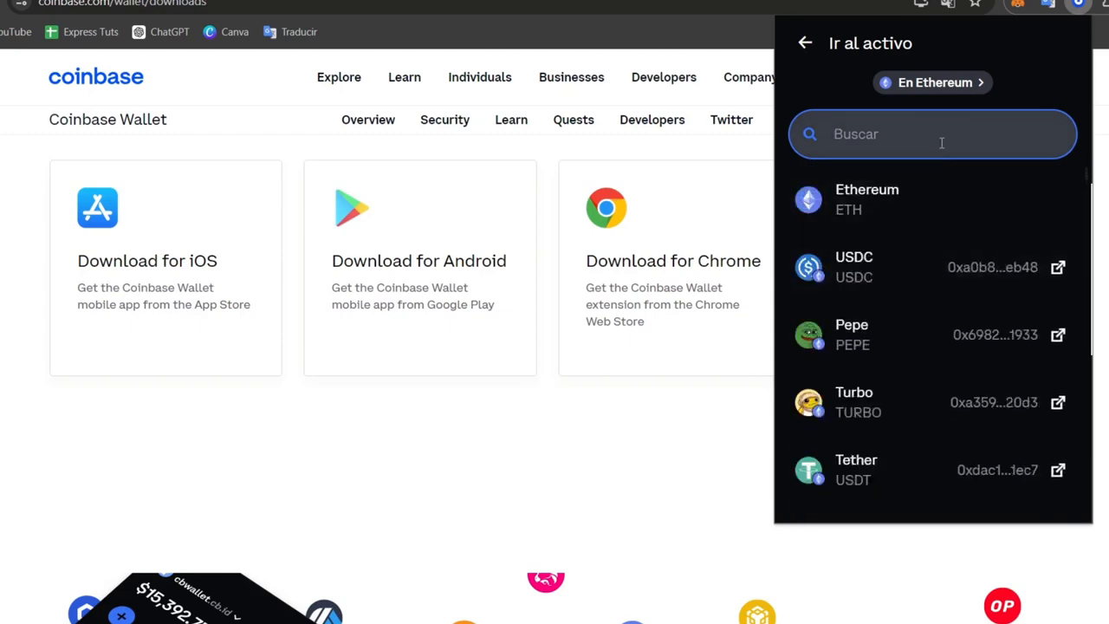
pyautogui.write('usd')
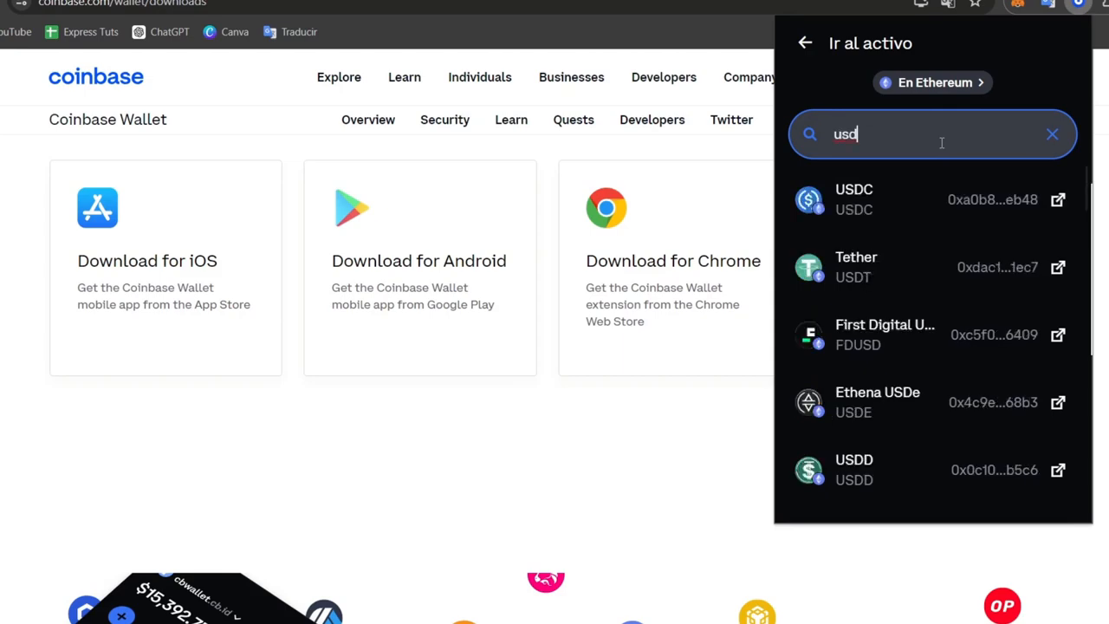
pyautogui.scroll(-3)
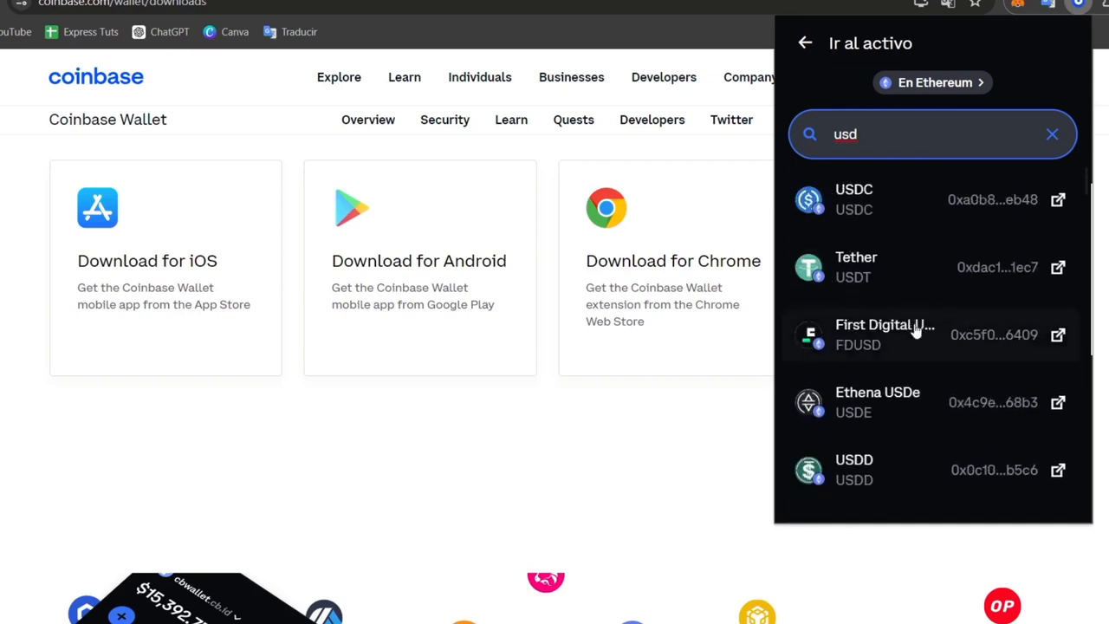
# Pick BNB Smart Chain from the network list, giving an estimate of 0.318 BNB
pyautogui.click(932, 83)
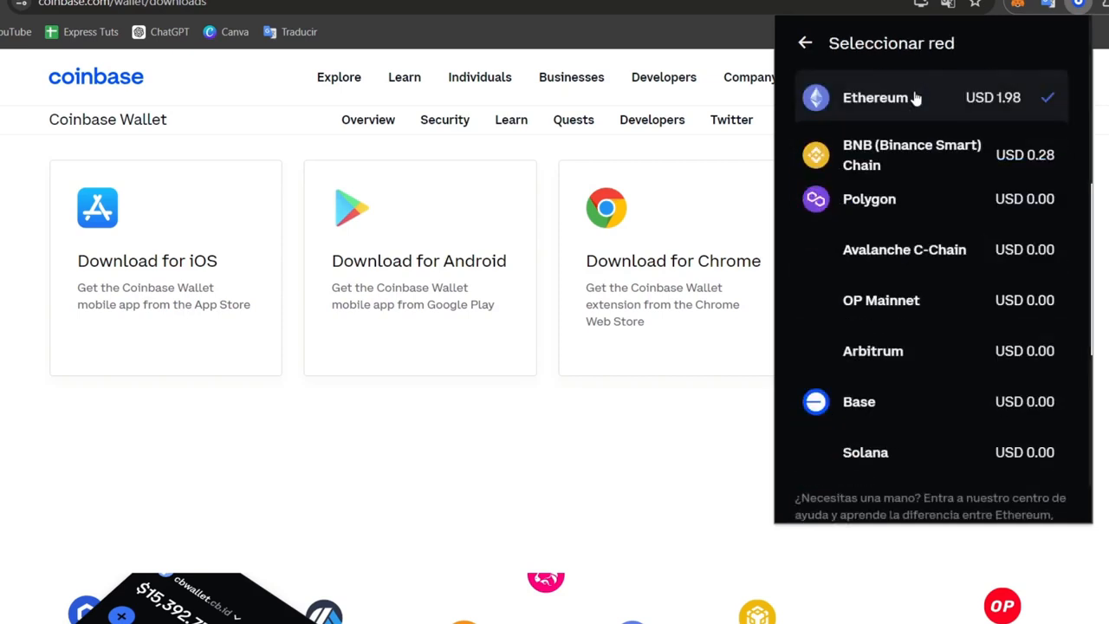
pyautogui.scroll(-3)
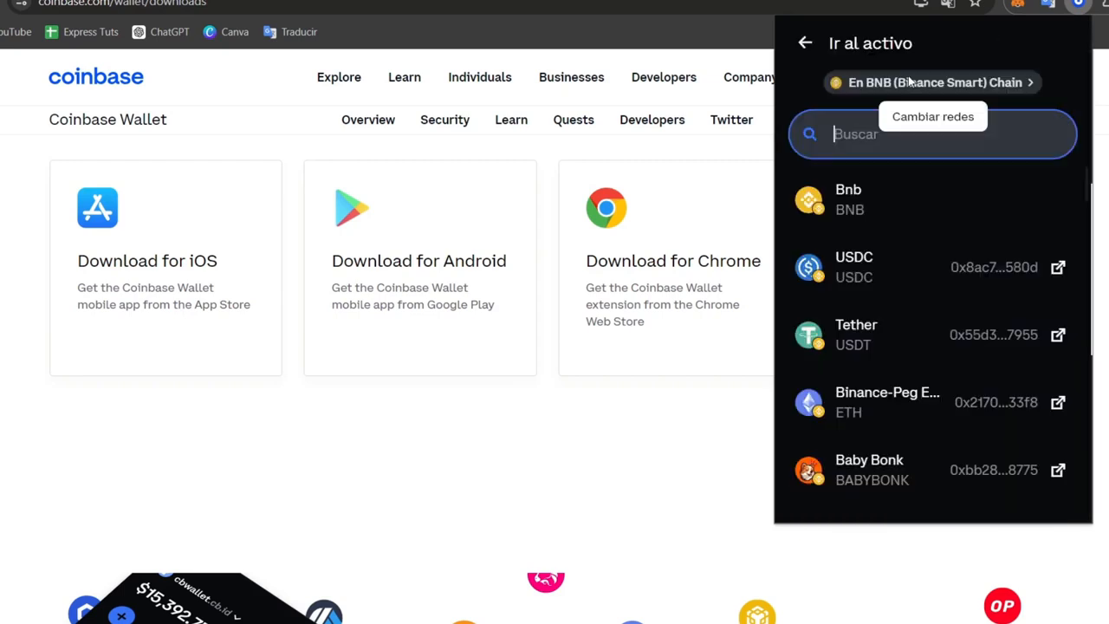
pyautogui.scroll(-3)
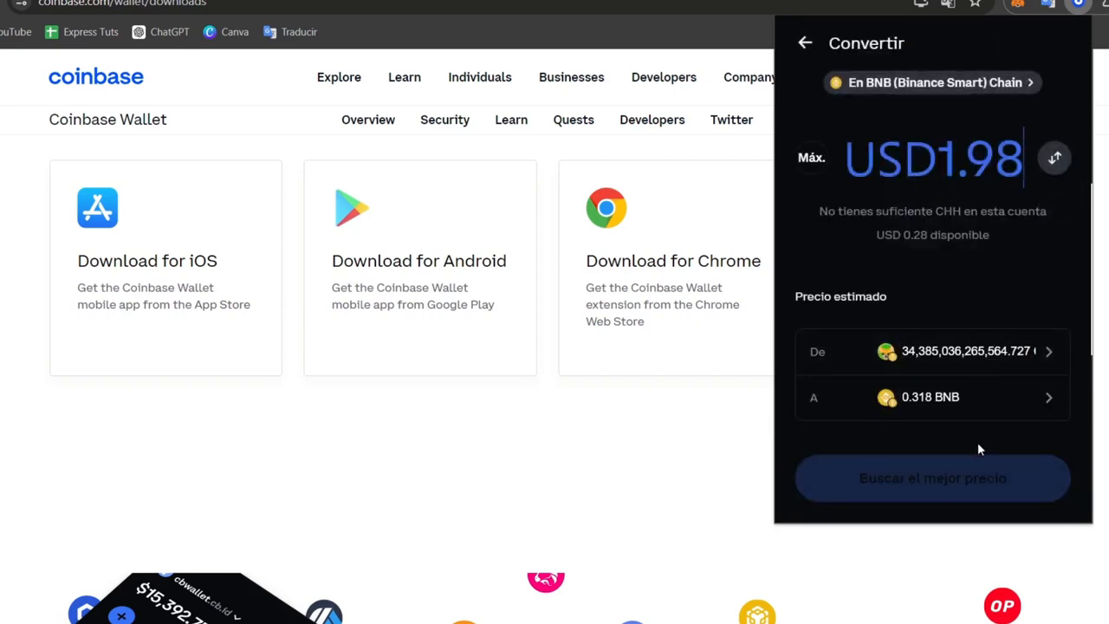
pyautogui.moveTo(802, 69)
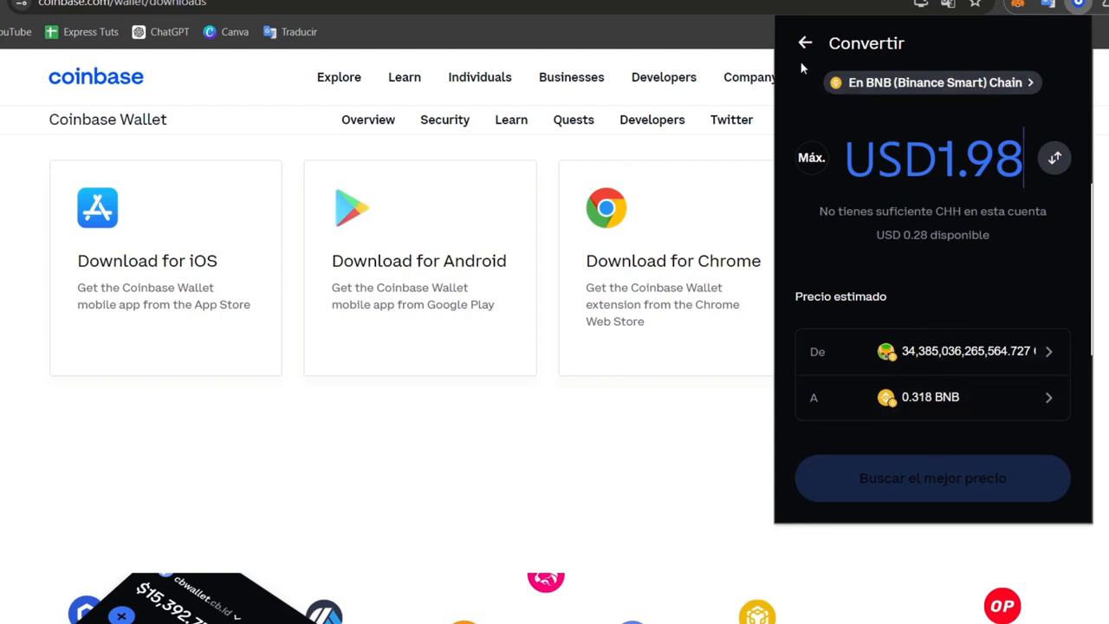
# Return to the Dai asset, view the send form with its ETH gas warning, and leave it
pyautogui.click(807, 41)
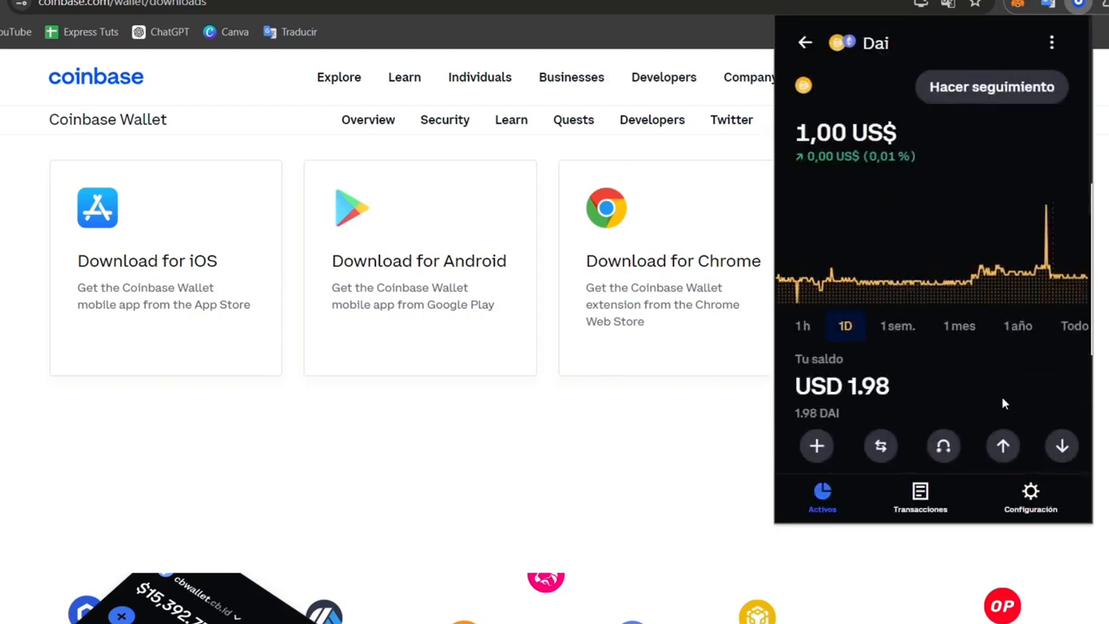
pyautogui.click(1002, 446)
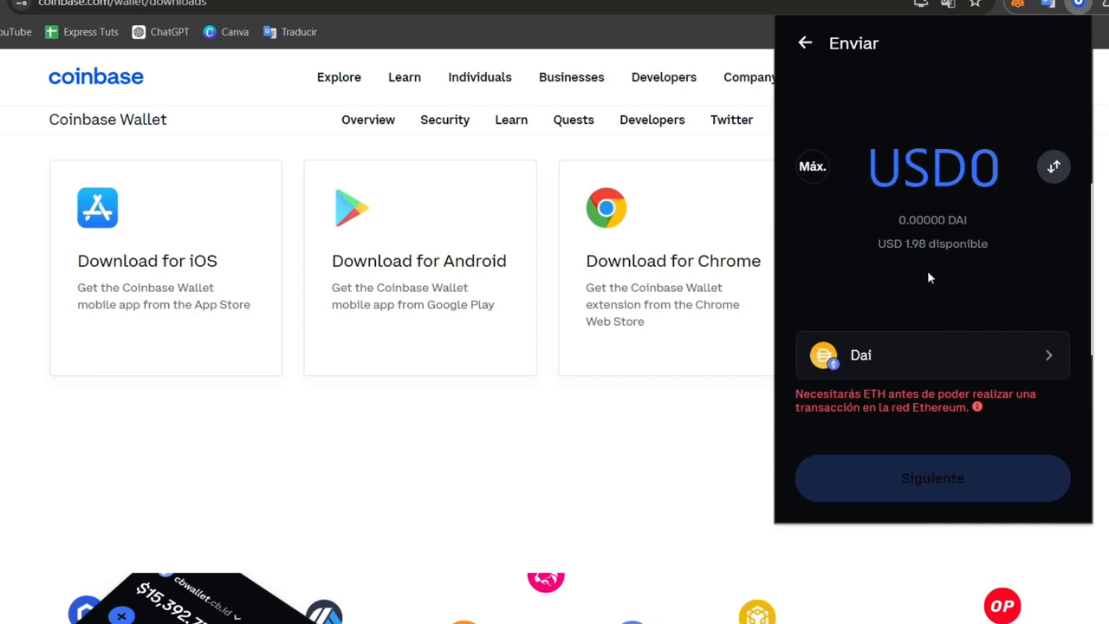
pyautogui.moveTo(805, 43)
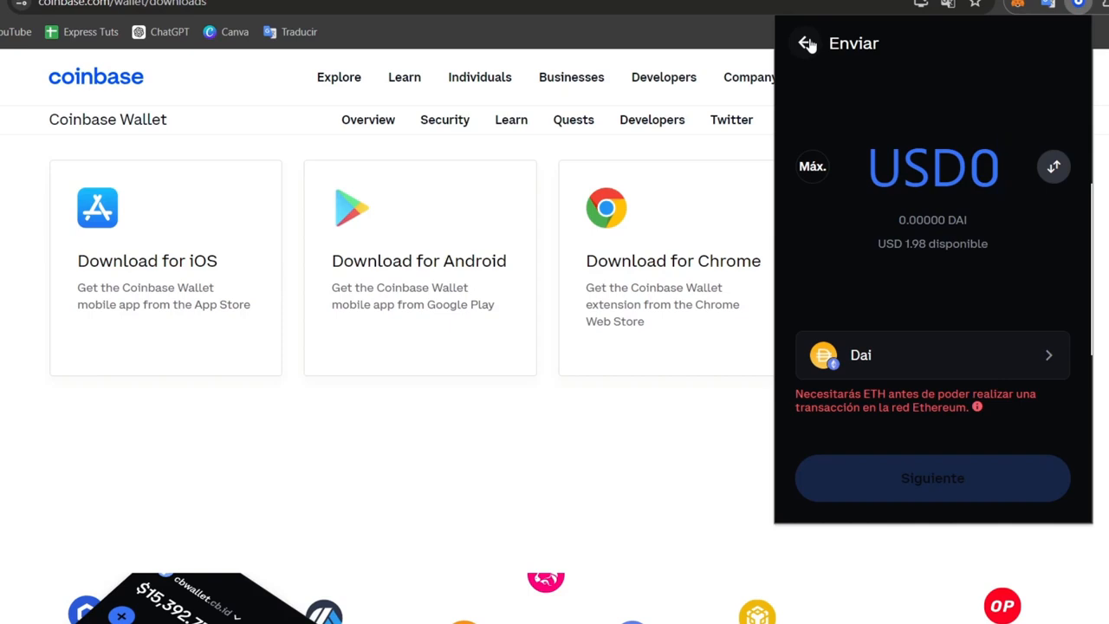
pyautogui.click(932, 166)
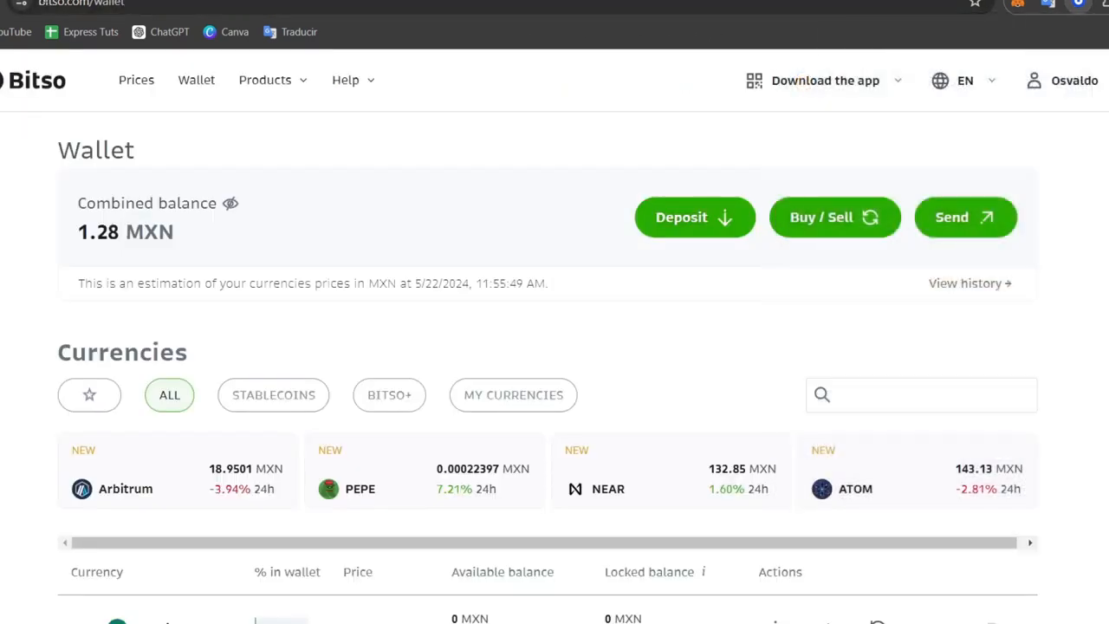
pyautogui.moveTo(163, 149)
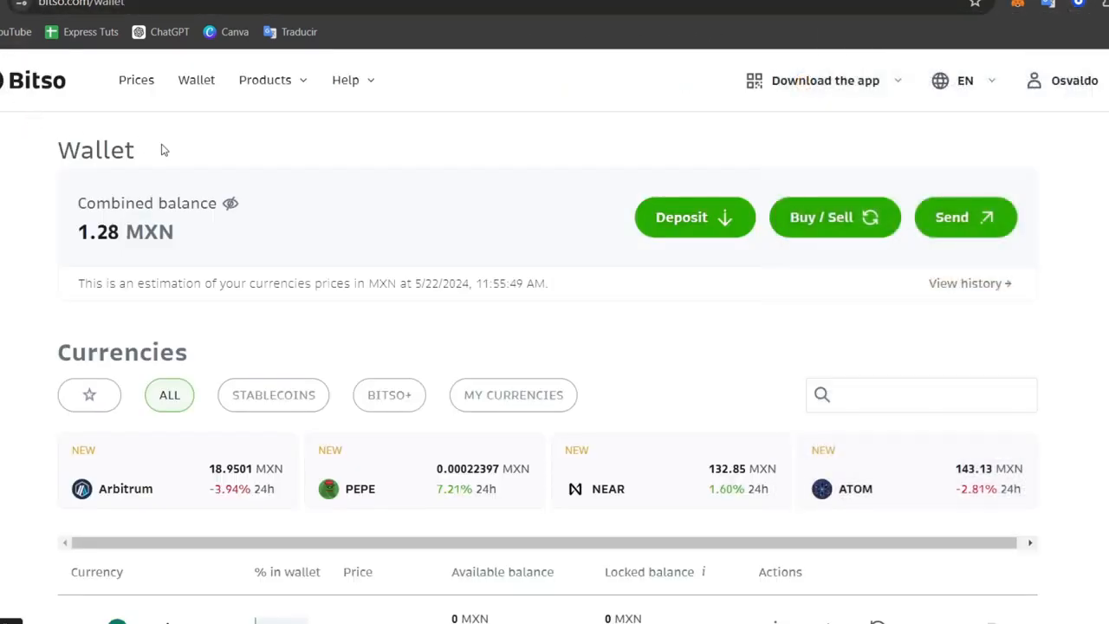
# Open the Mexican Pesos wallet page showing a 0.00 MXN balance
pyautogui.scroll(-3)
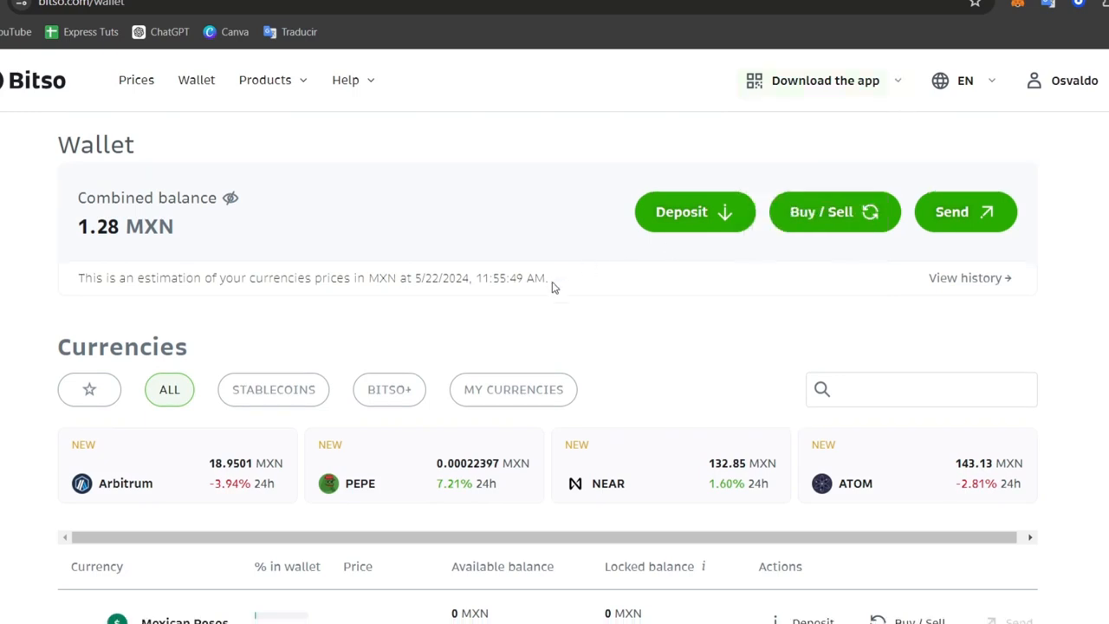
pyautogui.scroll(-3)
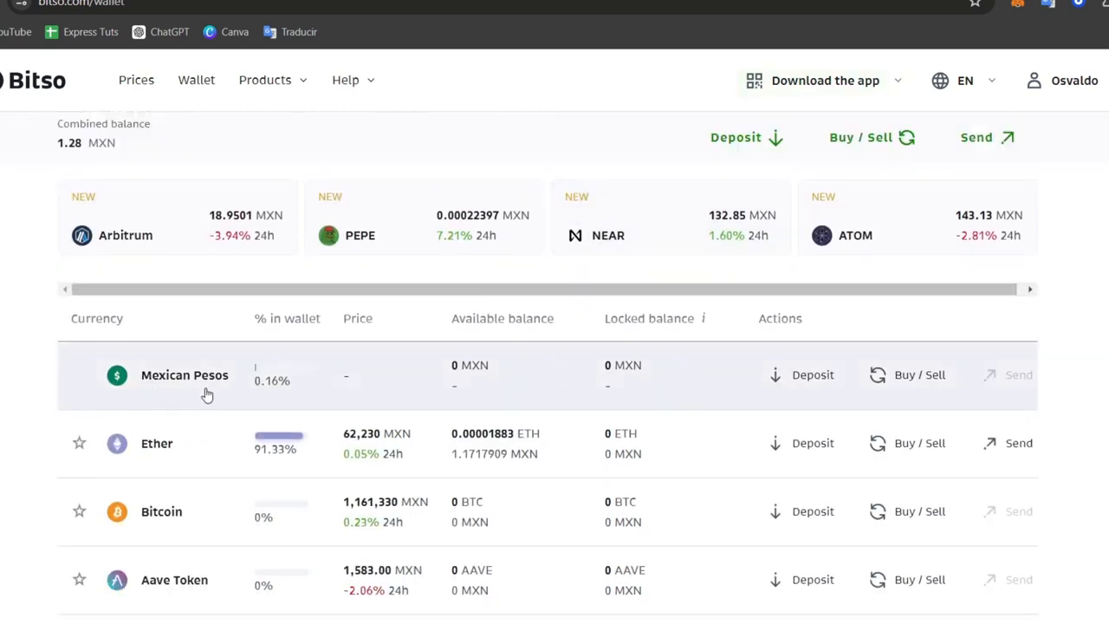
pyautogui.click(184, 374)
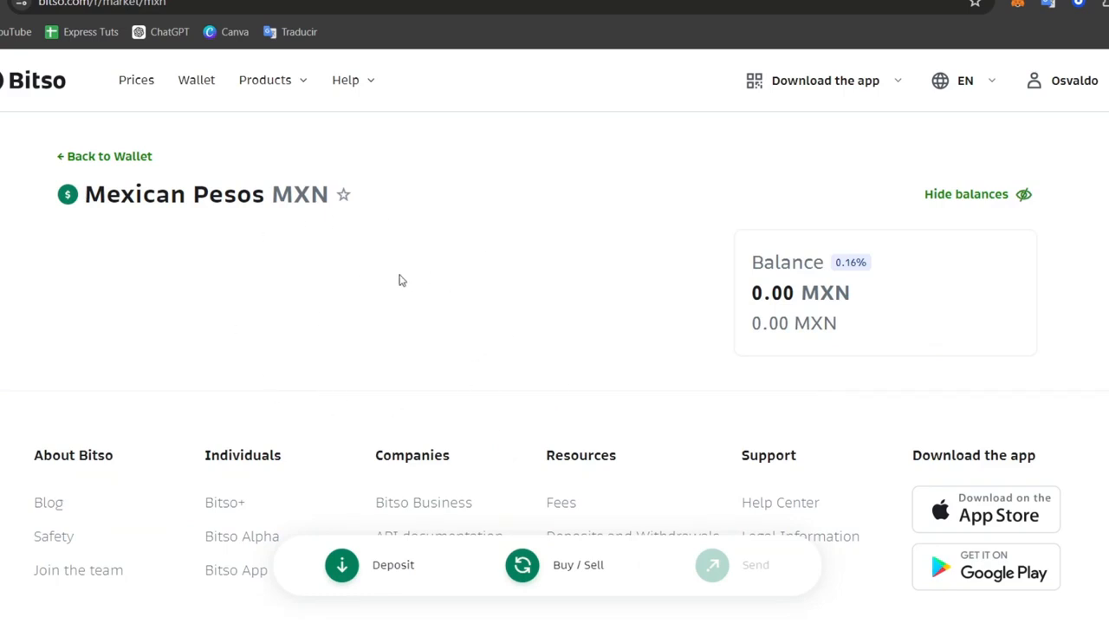
# Go to Bitso's cryptocurrency prices page and reopen the Coinbase Wallet extension
pyautogui.click(345, 80)
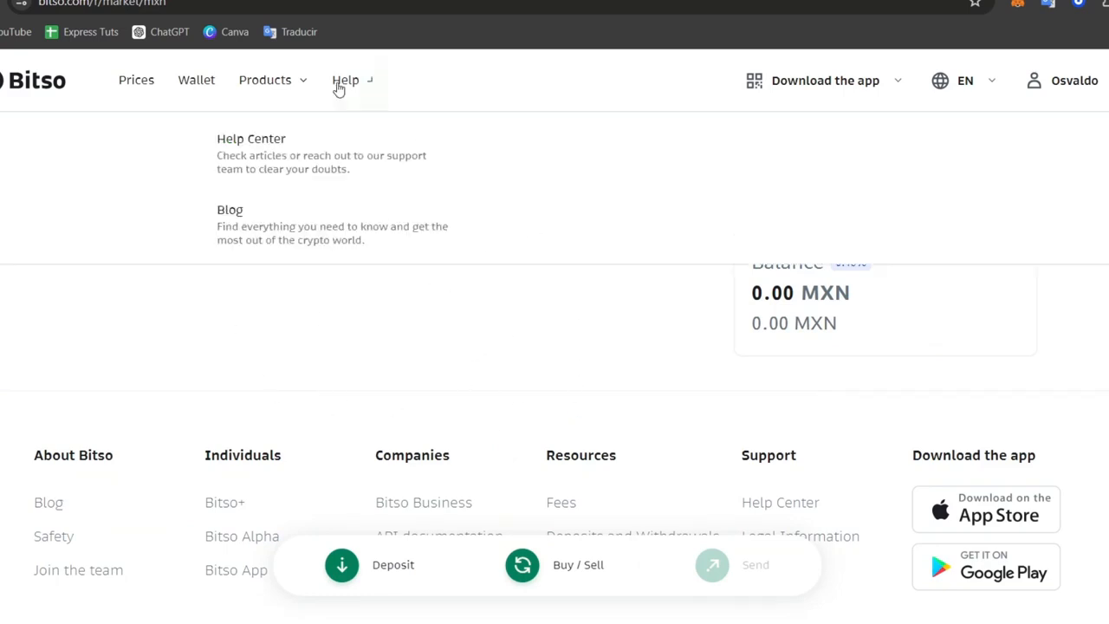
pyautogui.click(135, 79)
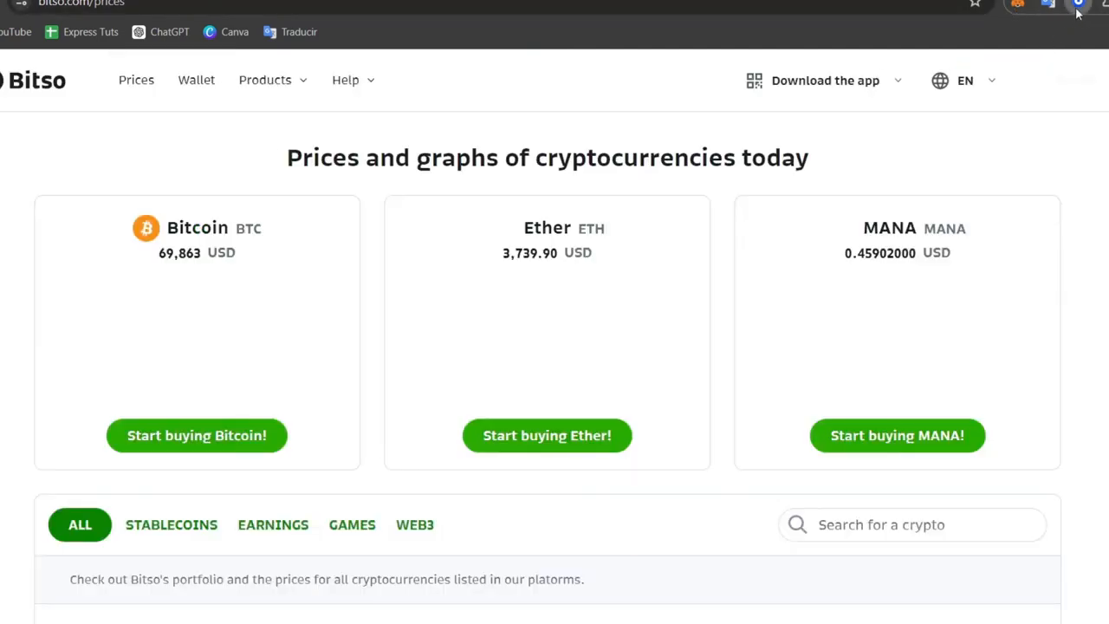
pyautogui.click(1075, 7)
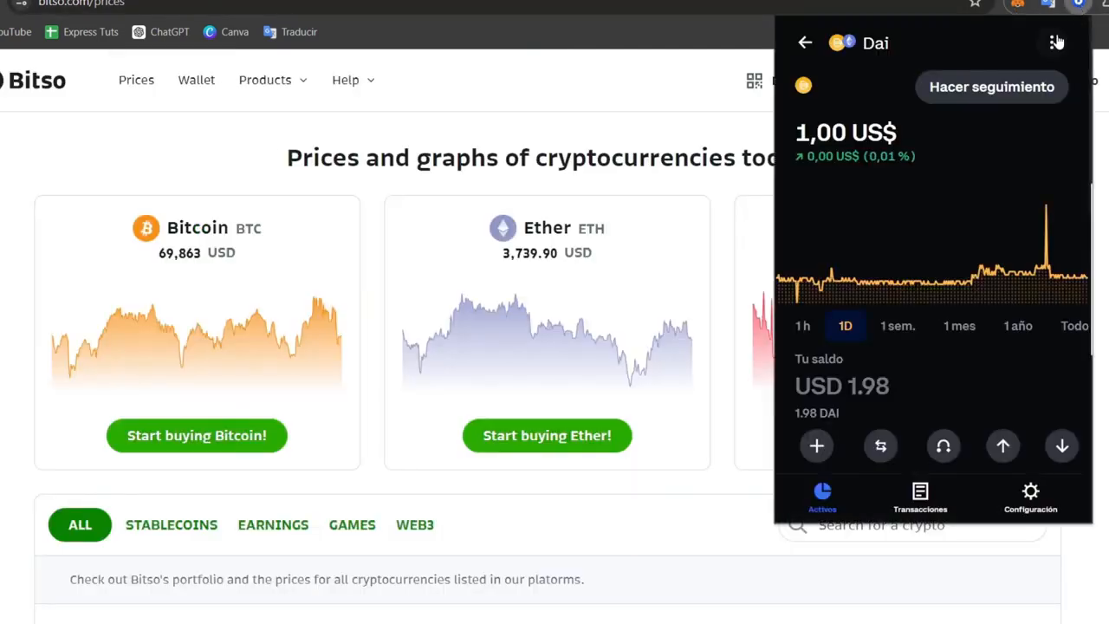
pyautogui.scroll(-3)
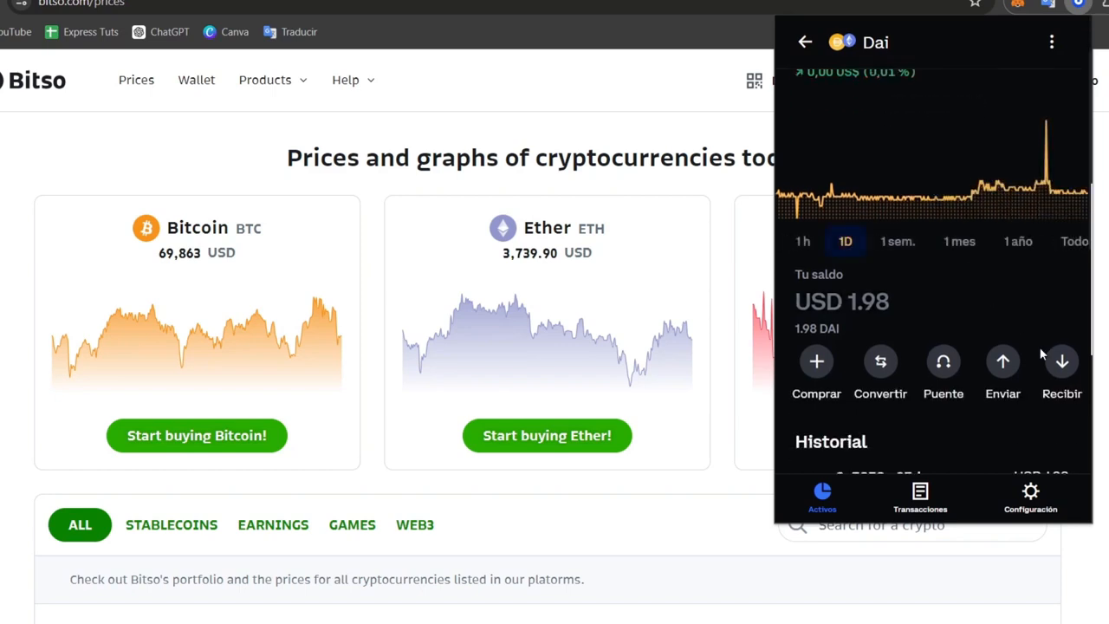
# Reopen the Dai send form with the maximum amount, then close the wallet
pyautogui.click(1001, 362)
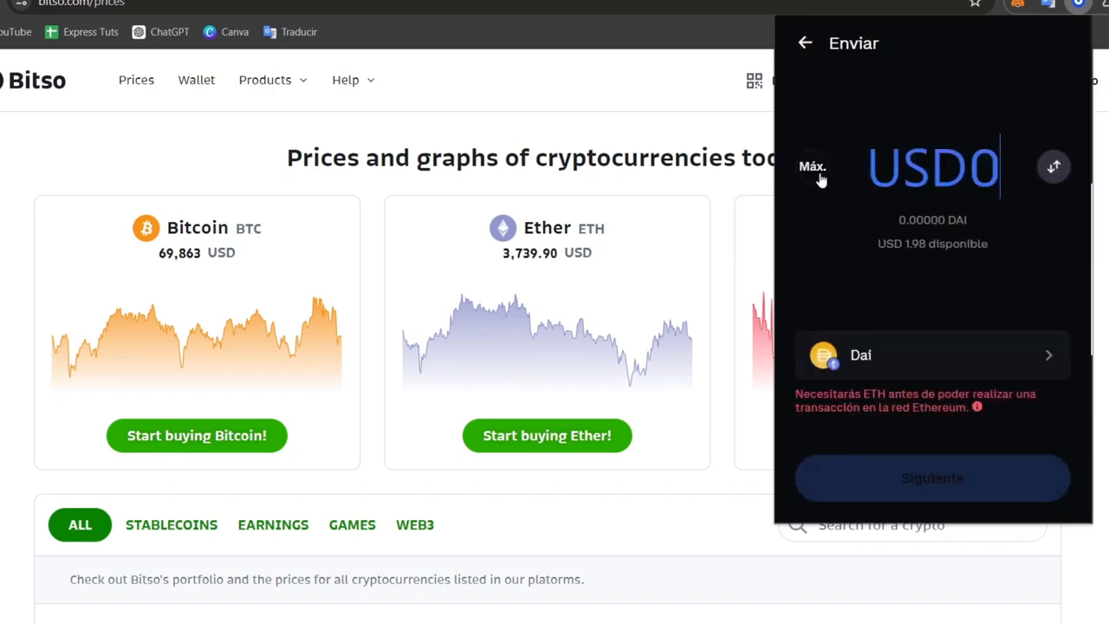
pyautogui.click(811, 167)
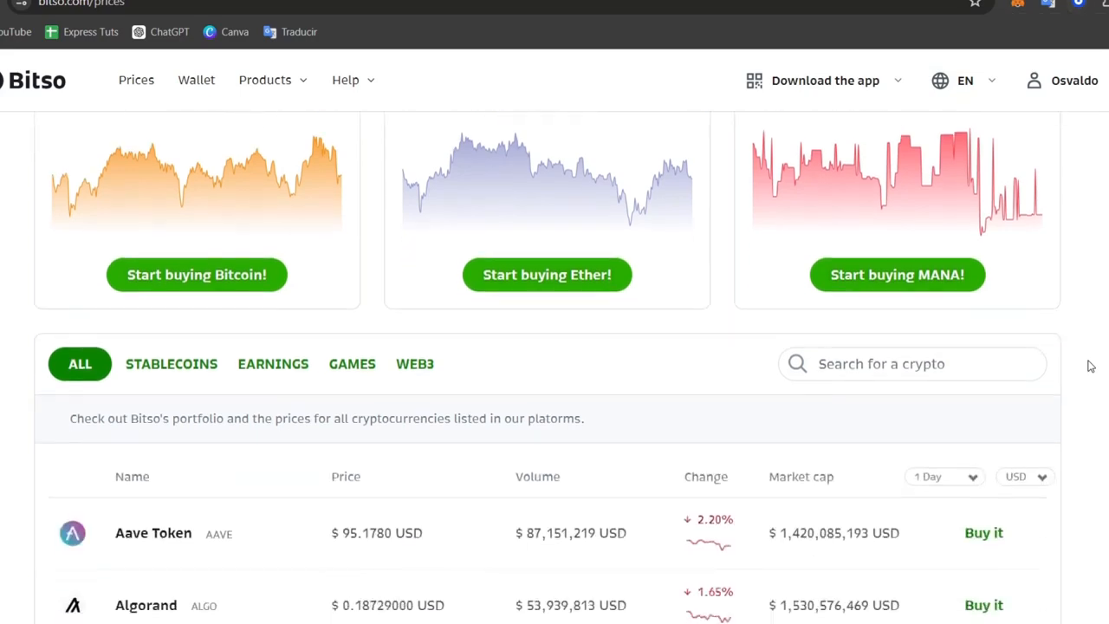
pyautogui.scroll(-3)
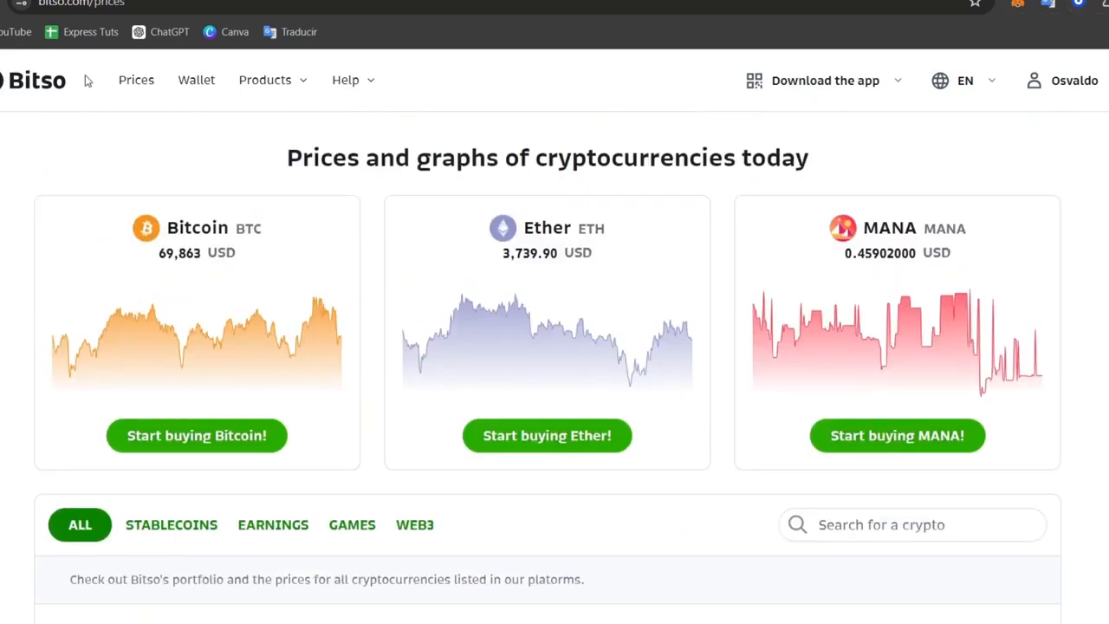
# Open the DAI currency page from the Bitso wallet balances
pyautogui.click(195, 80)
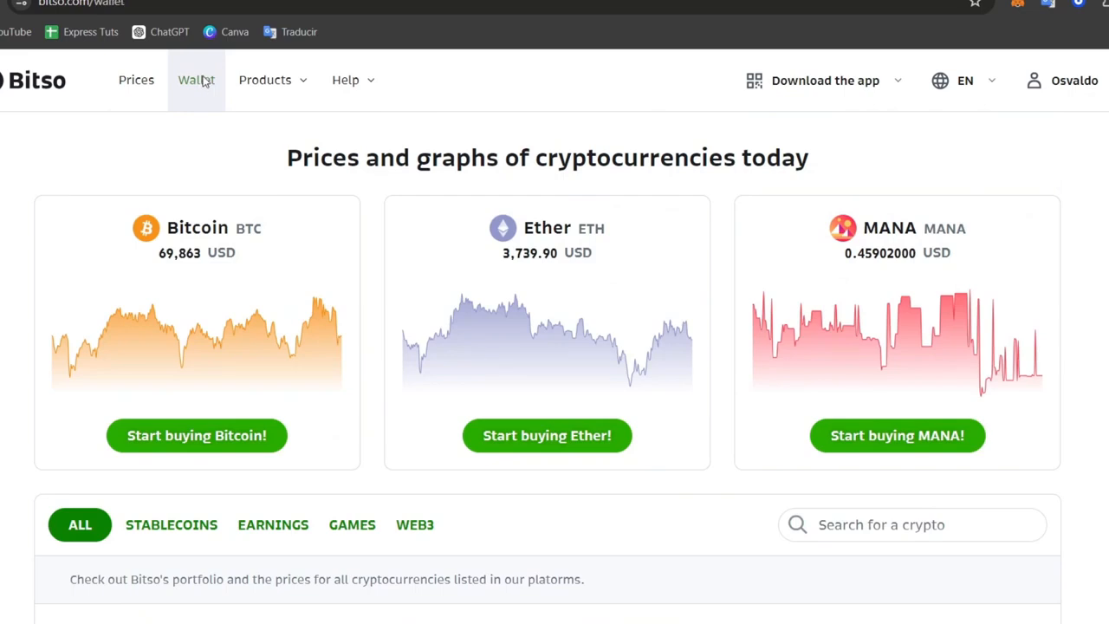
pyautogui.click(196, 80)
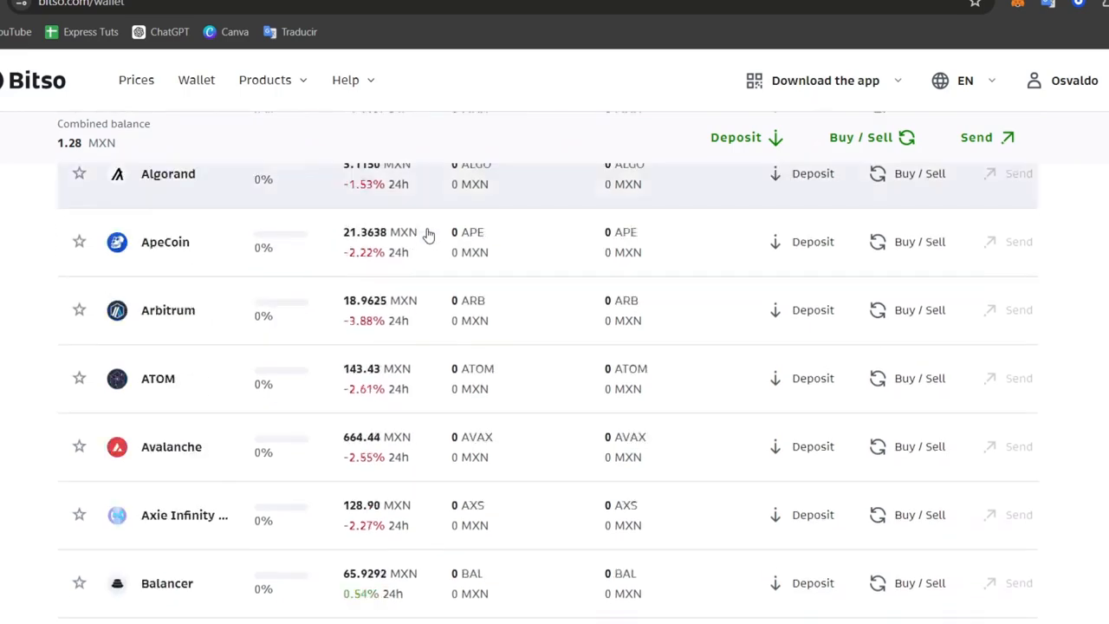
pyautogui.scroll(-3)
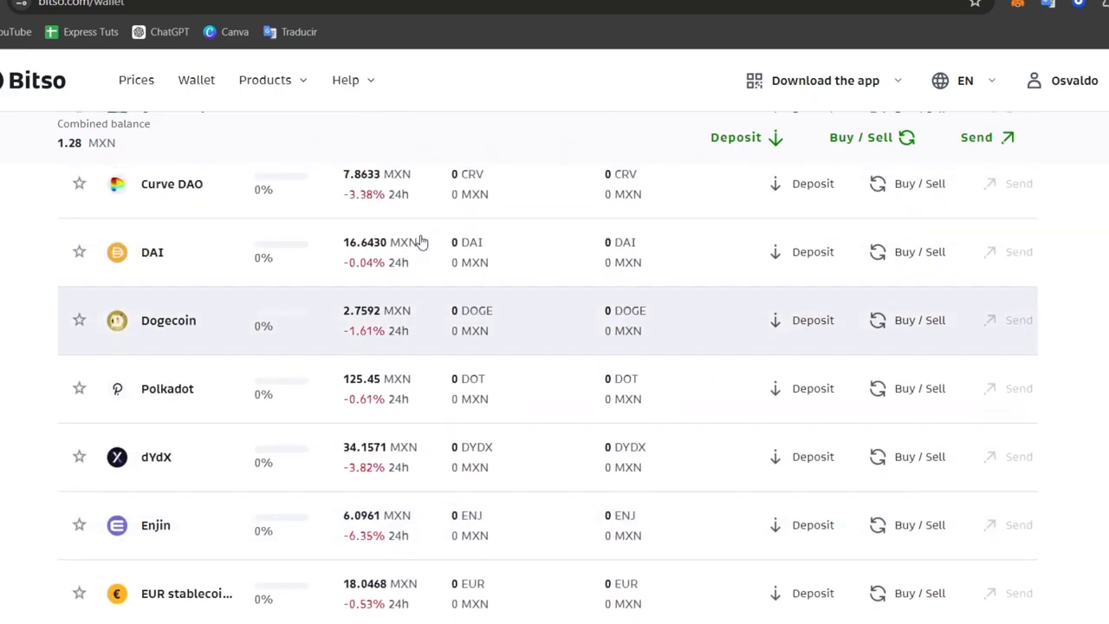
pyautogui.click(153, 253)
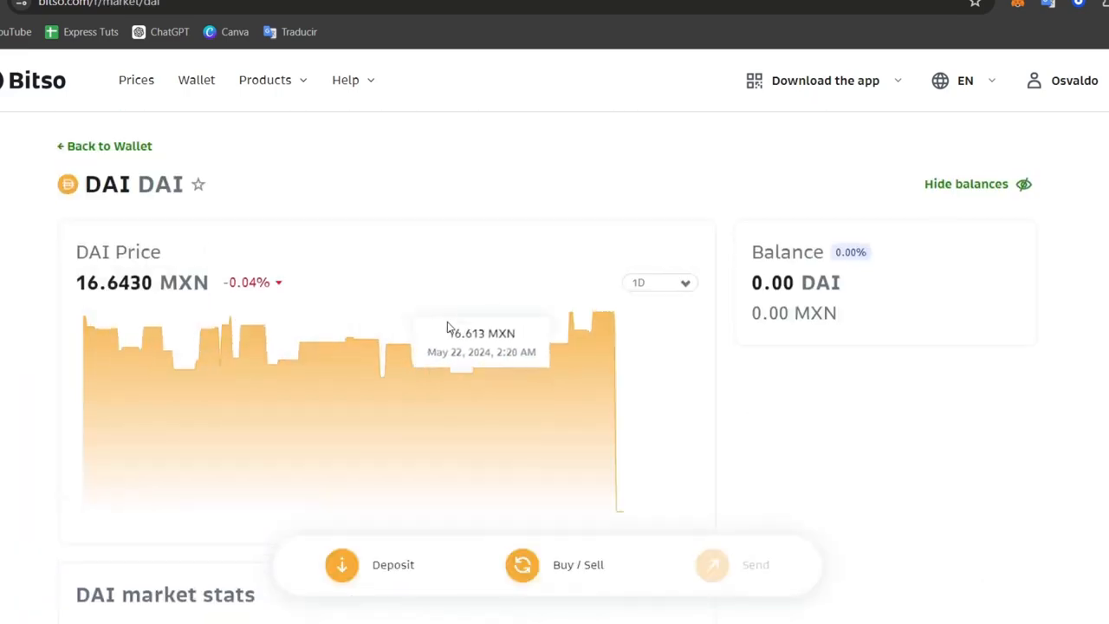
# View the DAI ERC-20 deposit address with zero fee, select it for copying, and close the dialog
pyautogui.click(345, 565)
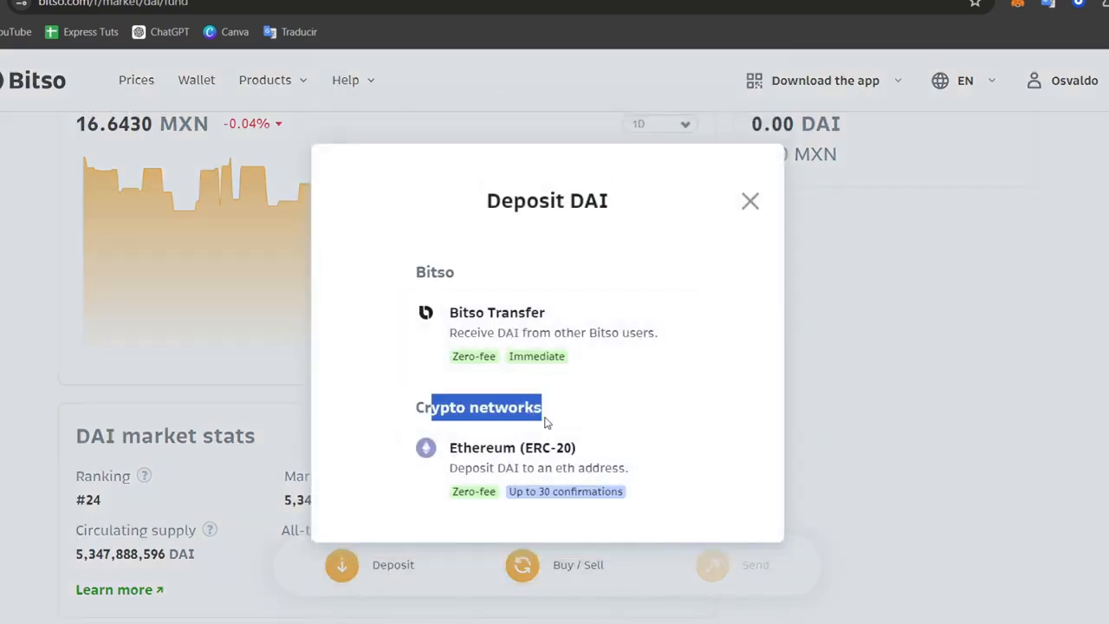
pyautogui.moveTo(521, 460)
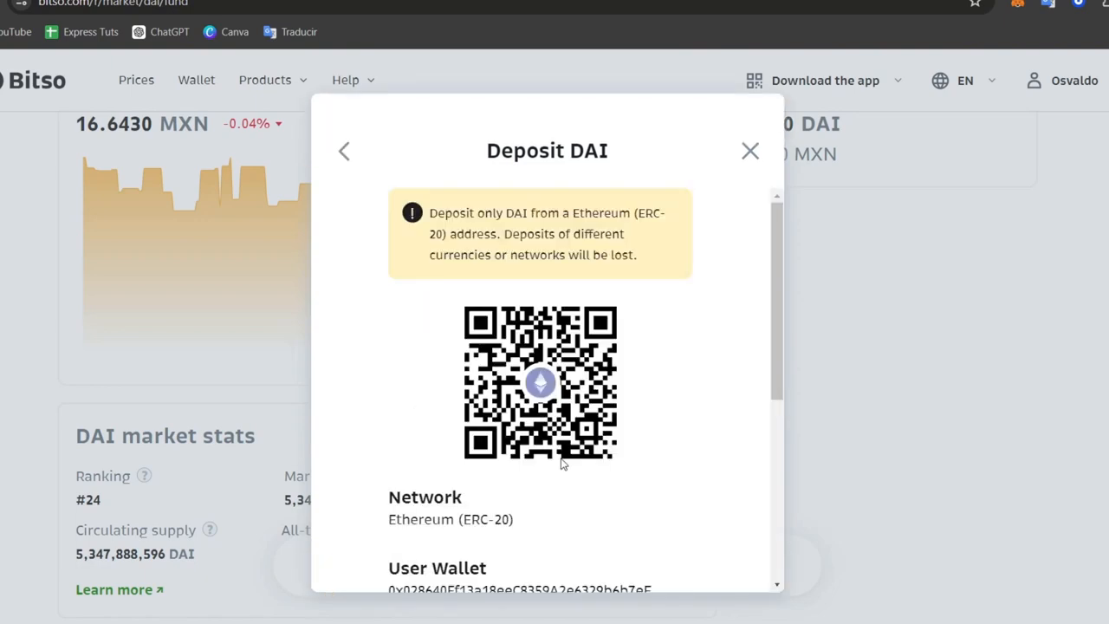
pyautogui.scroll(-3)
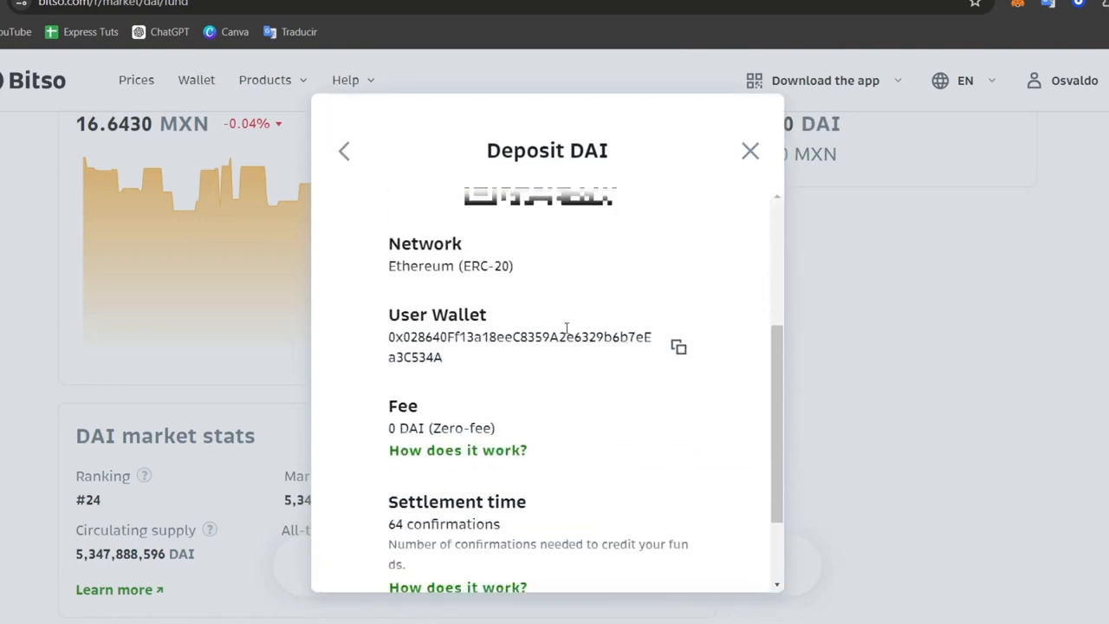
pyautogui.doubleClick(426, 427)
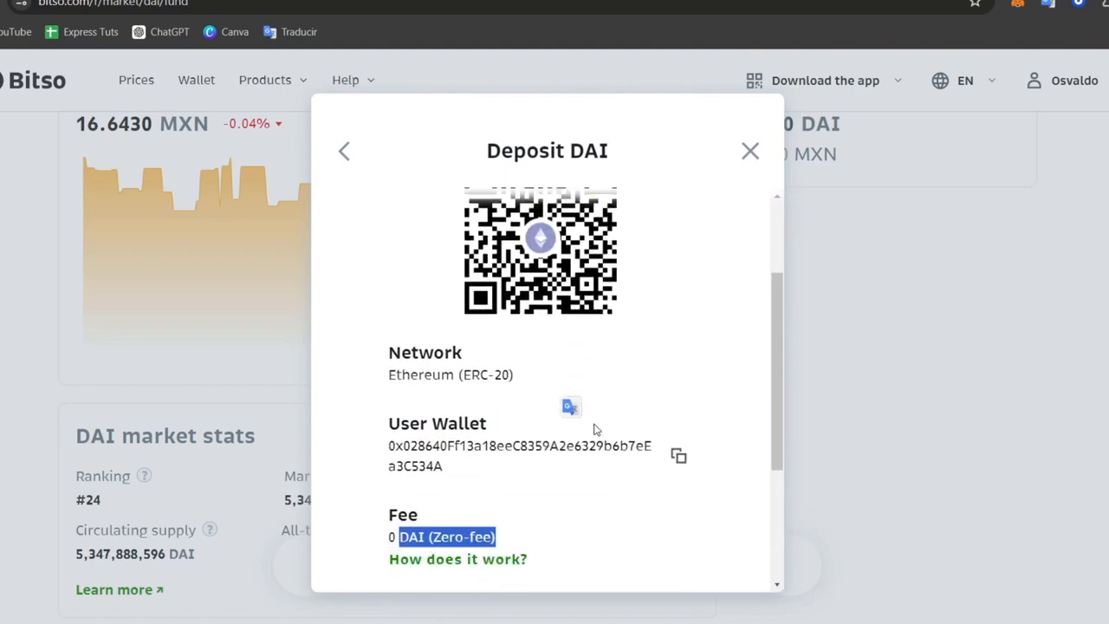
pyautogui.click(677, 454)
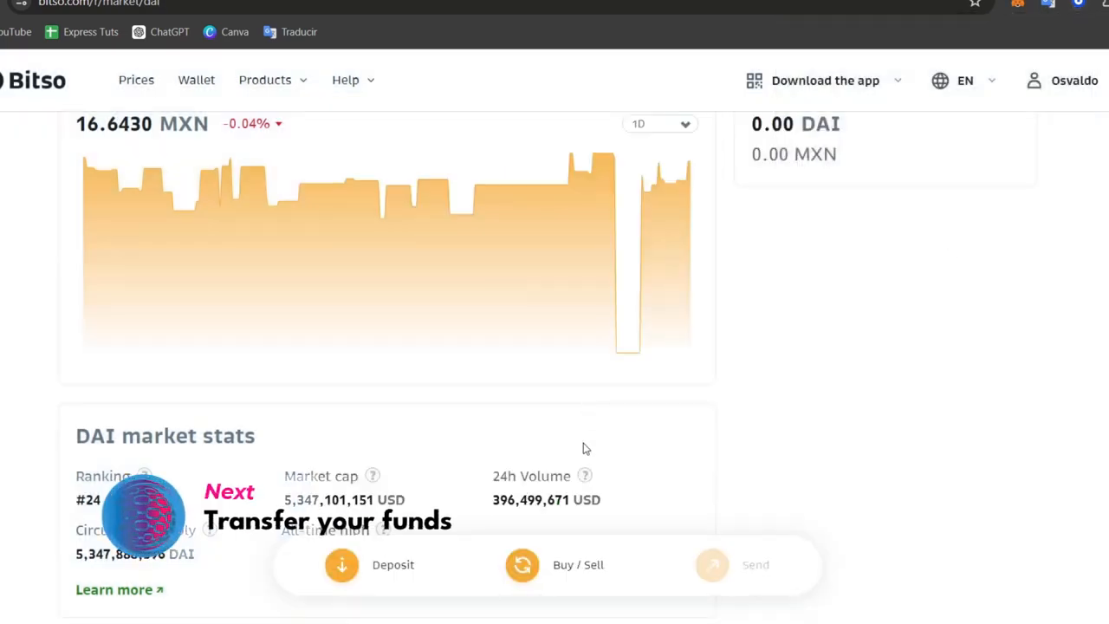
# Start a Buy/Sell conversion with DAI as the source currency
pyautogui.scroll(3)
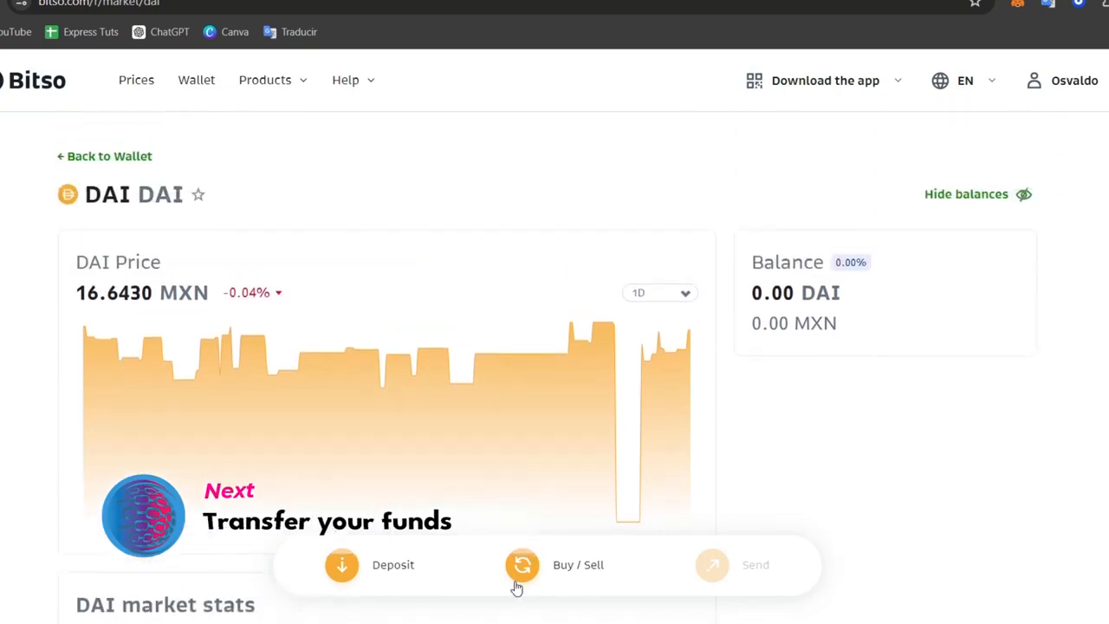
pyautogui.click(523, 565)
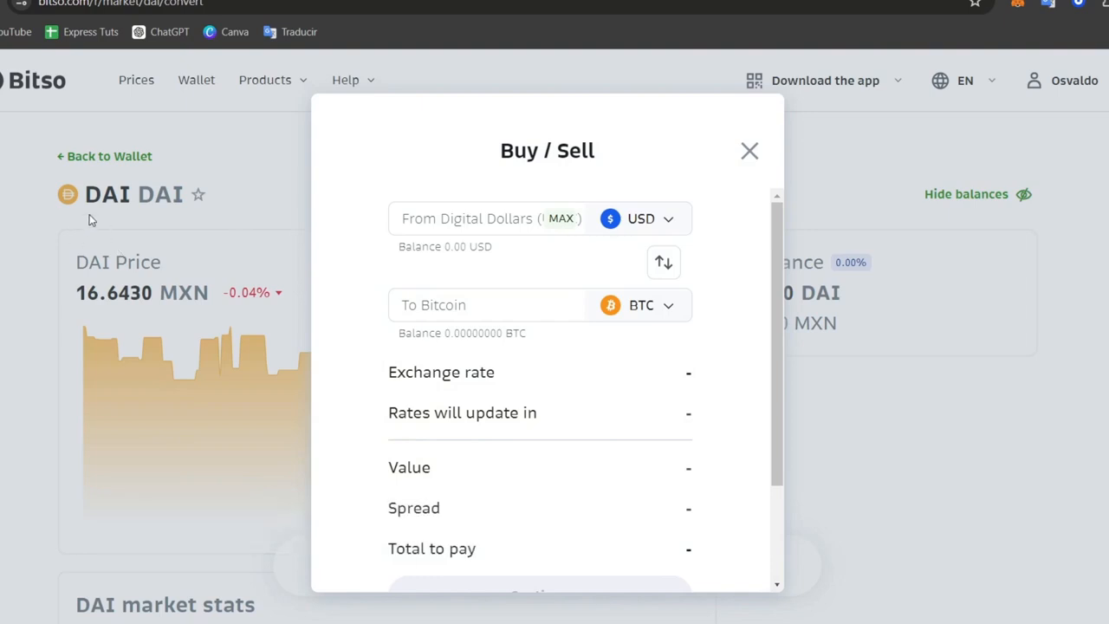
pyautogui.moveTo(100, 217)
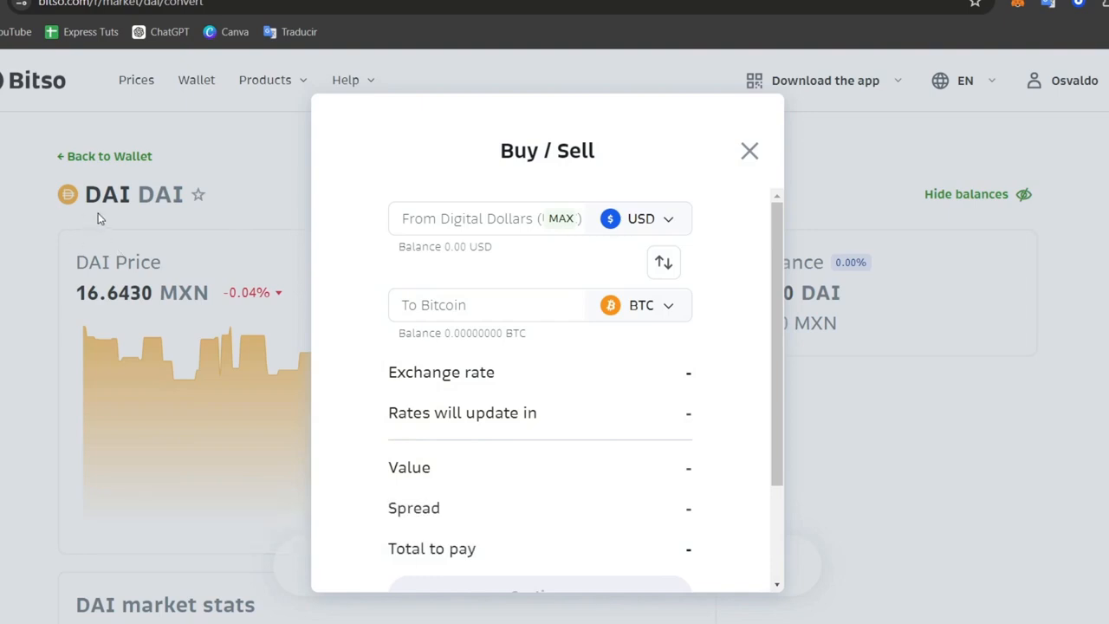
pyautogui.click(662, 261)
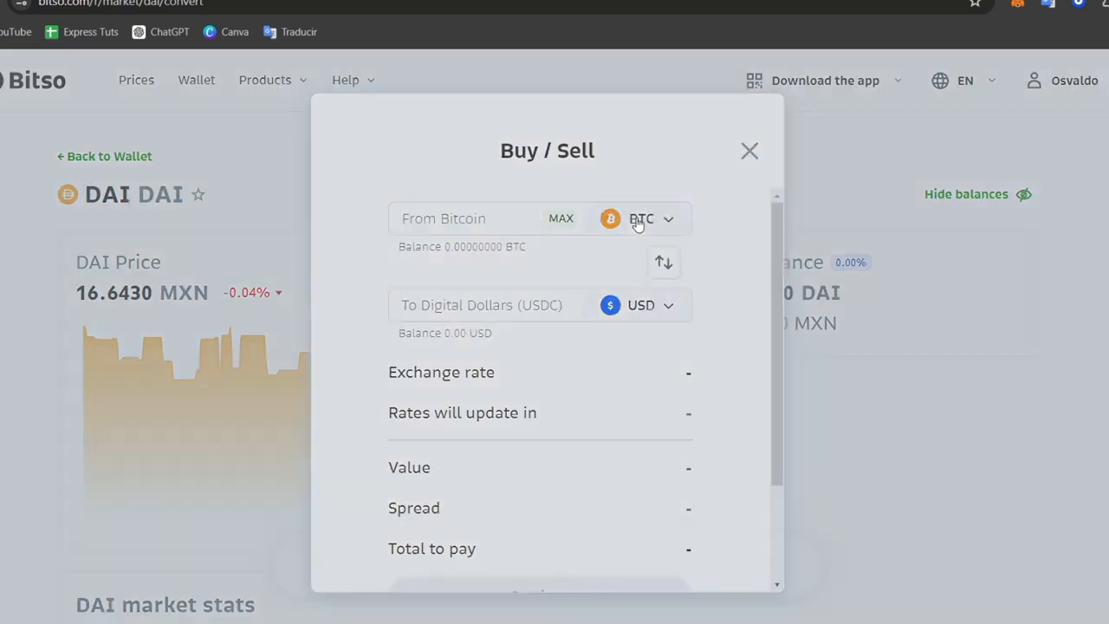
pyautogui.click(641, 218)
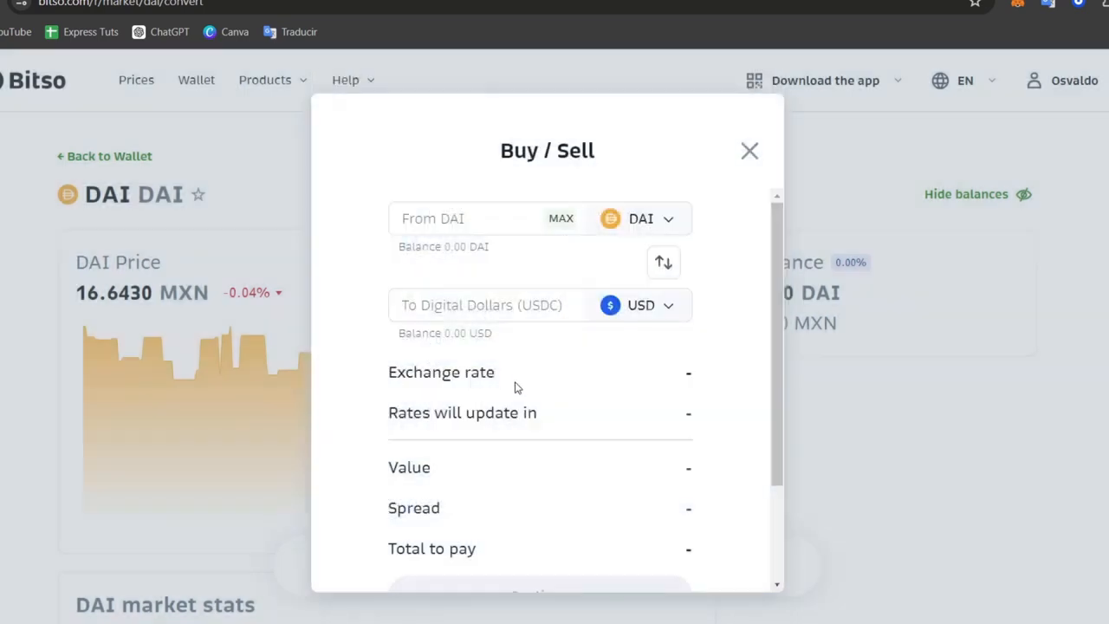
# Convert into Mexican Pesos and enter 23 DAI for a 376.12 MXN quote
pyautogui.click(639, 305)
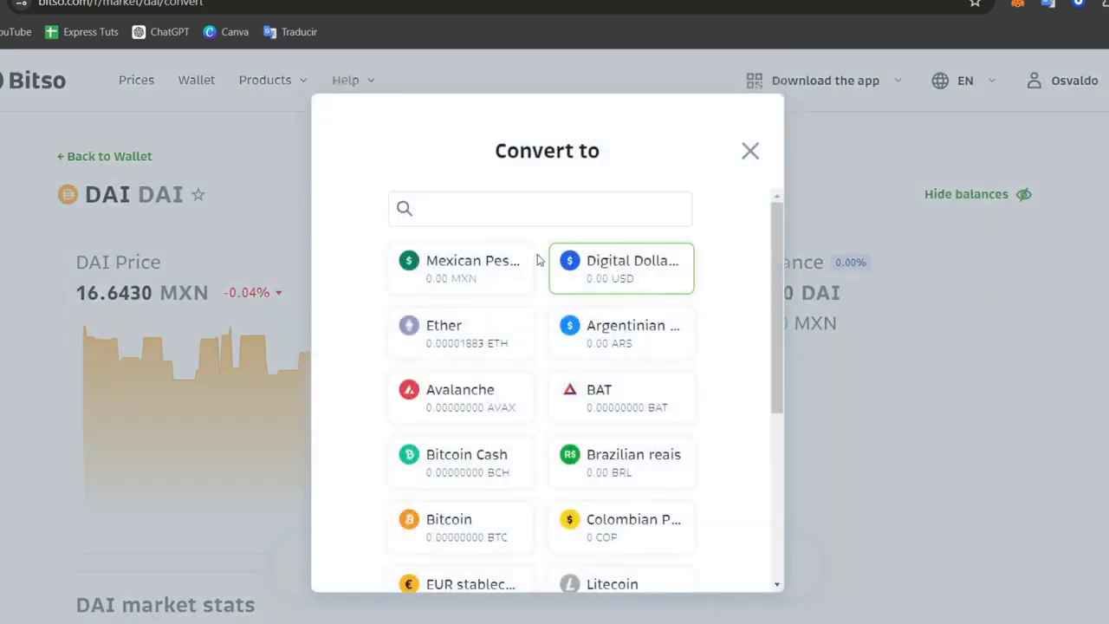
pyautogui.moveTo(553, 243)
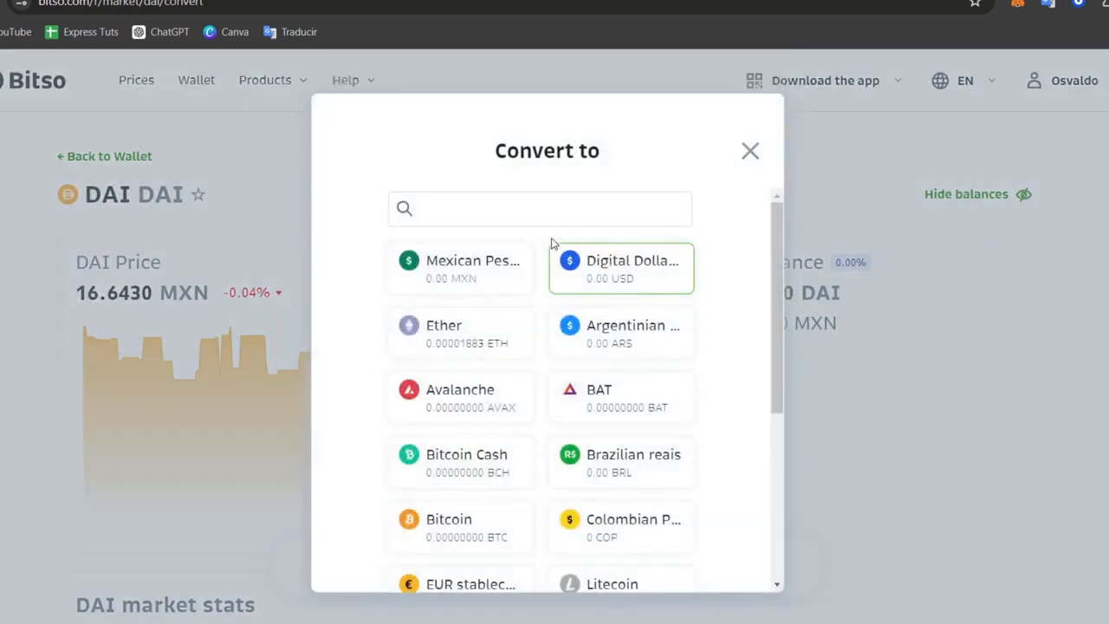
pyautogui.click(461, 266)
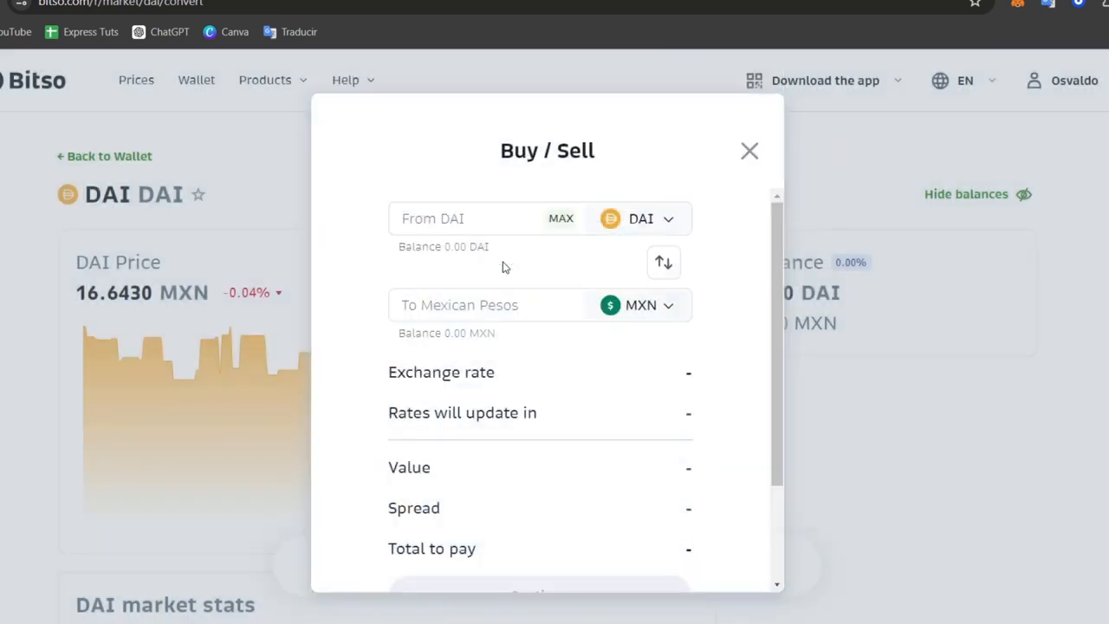
pyautogui.write('23')
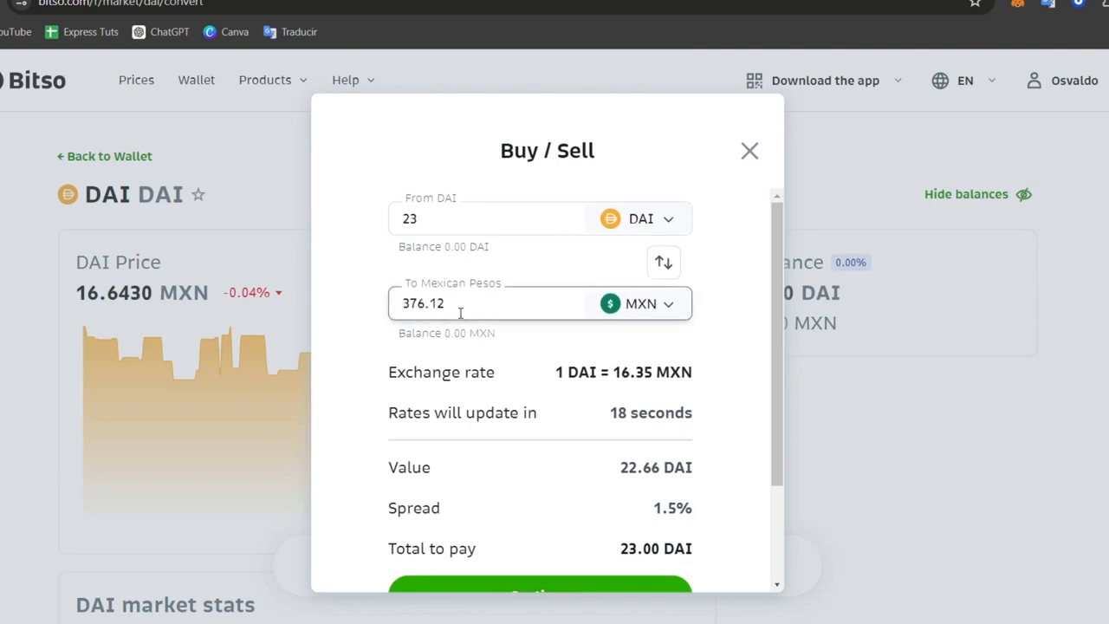
pyautogui.scroll(-3)
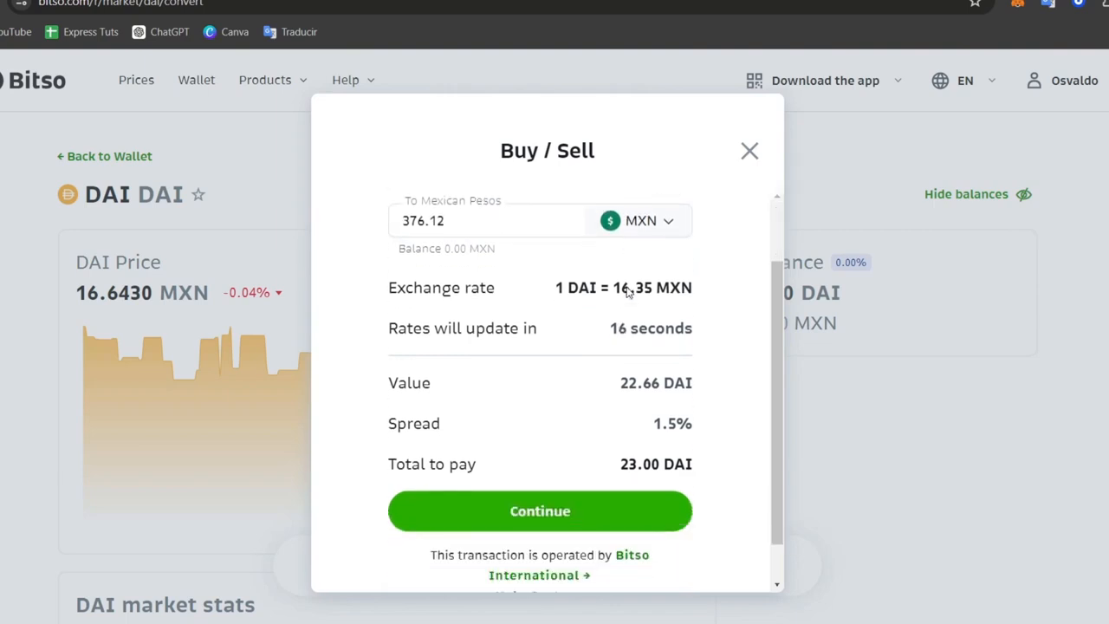
pyautogui.moveTo(616, 511)
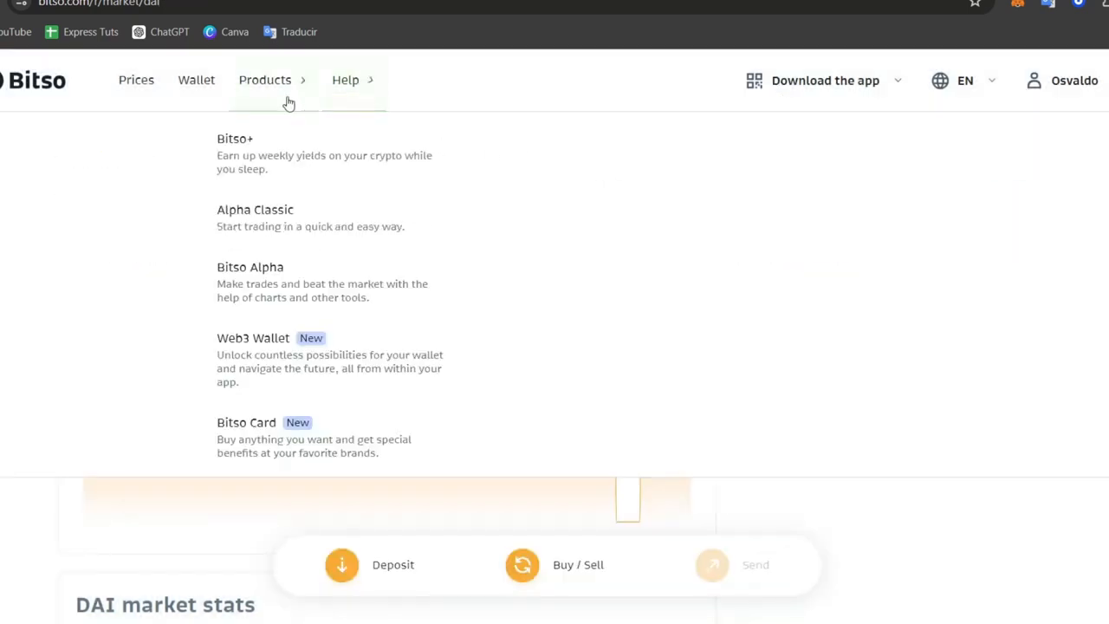
# From the Bitso wallet, start a Send of pesos via Mexico bank transfer to a new account
pyautogui.click(196, 80)
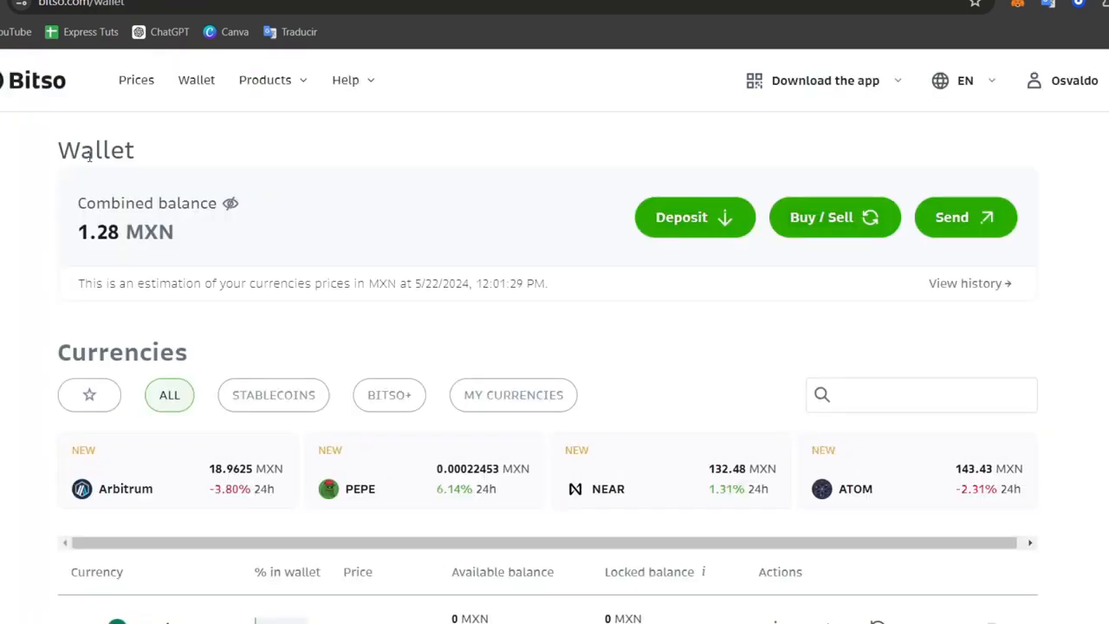
pyautogui.moveTo(34, 93)
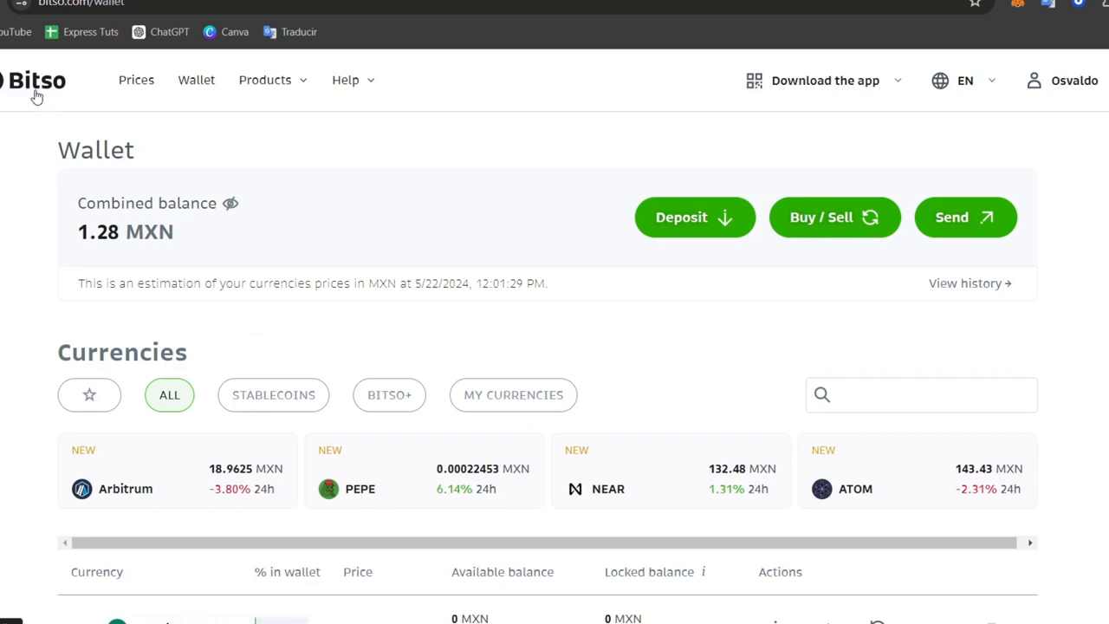
pyautogui.scroll(-3)
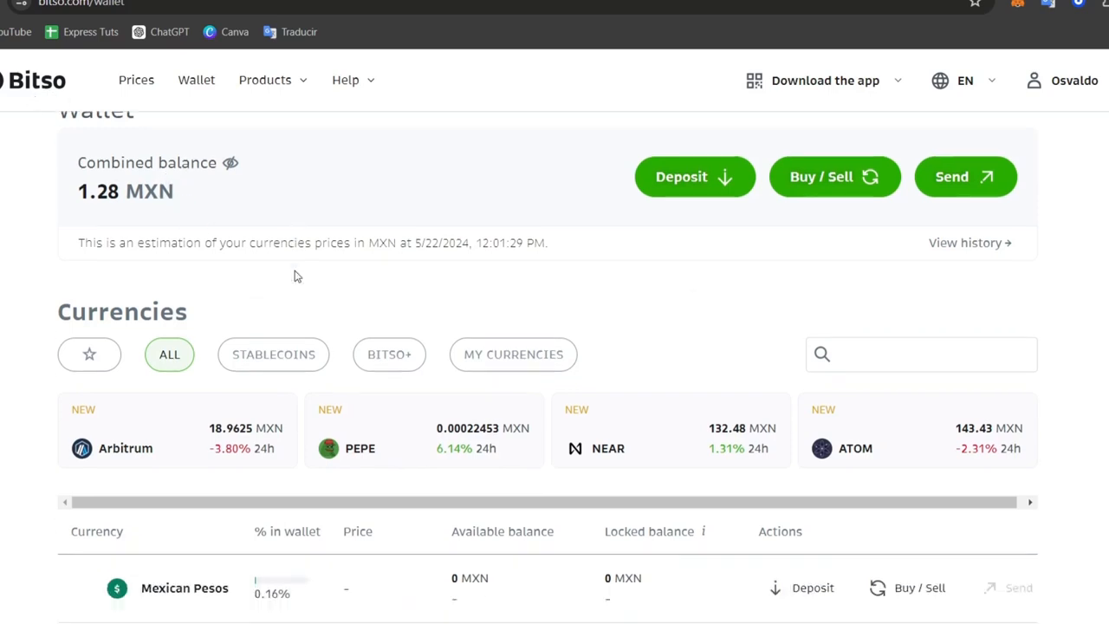
pyautogui.scroll(-3)
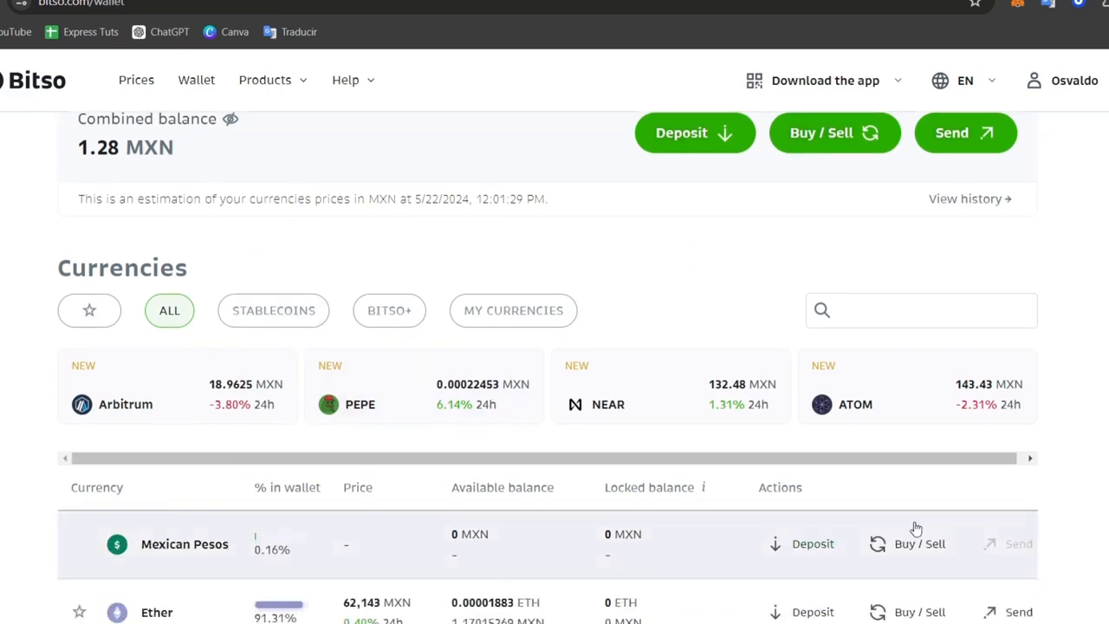
pyautogui.click(1018, 612)
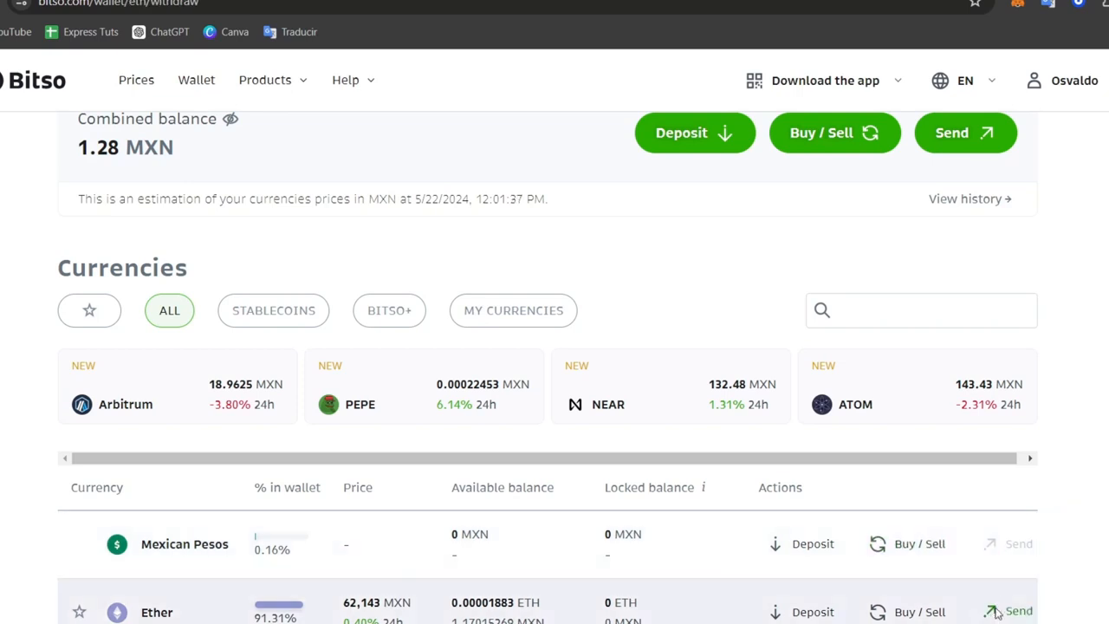
pyautogui.click(1015, 610)
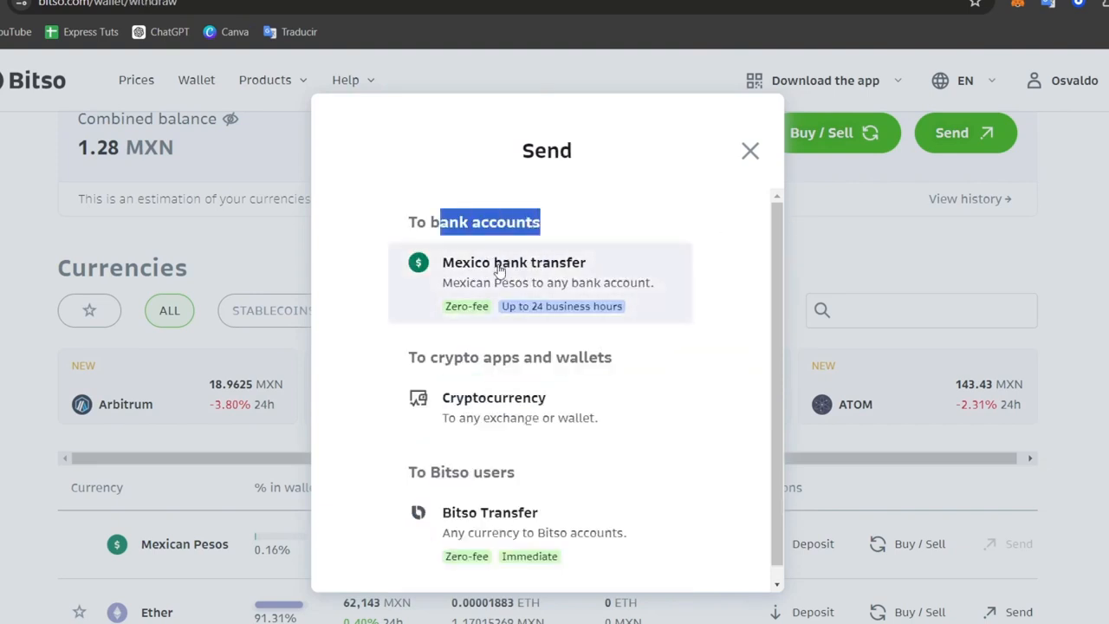
pyautogui.moveTo(758, 357)
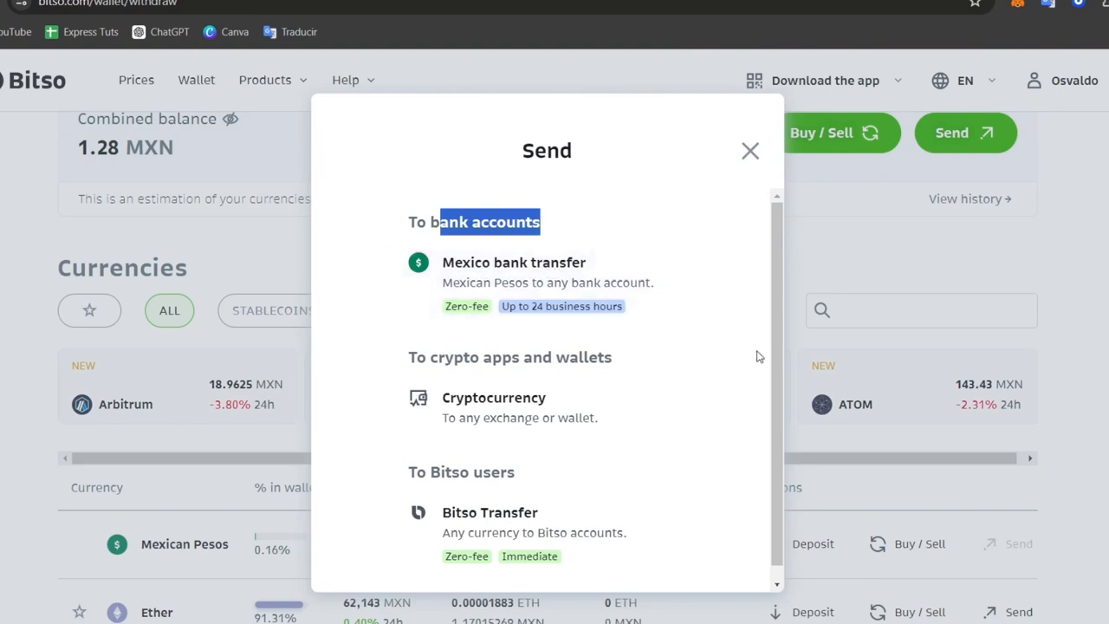
pyautogui.click(512, 261)
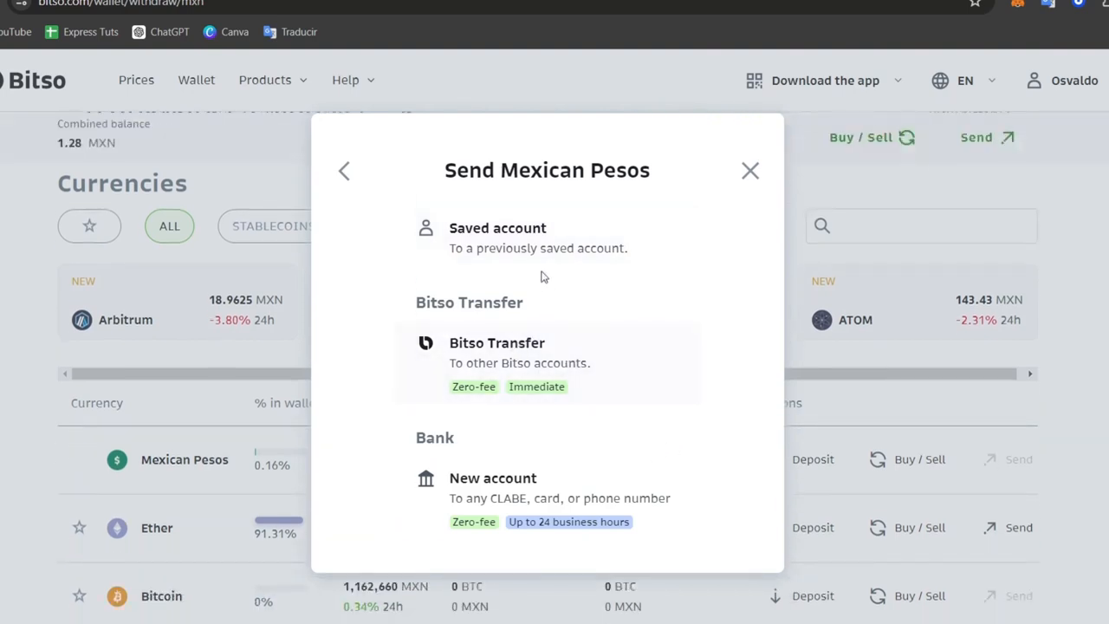
pyautogui.moveTo(453, 454)
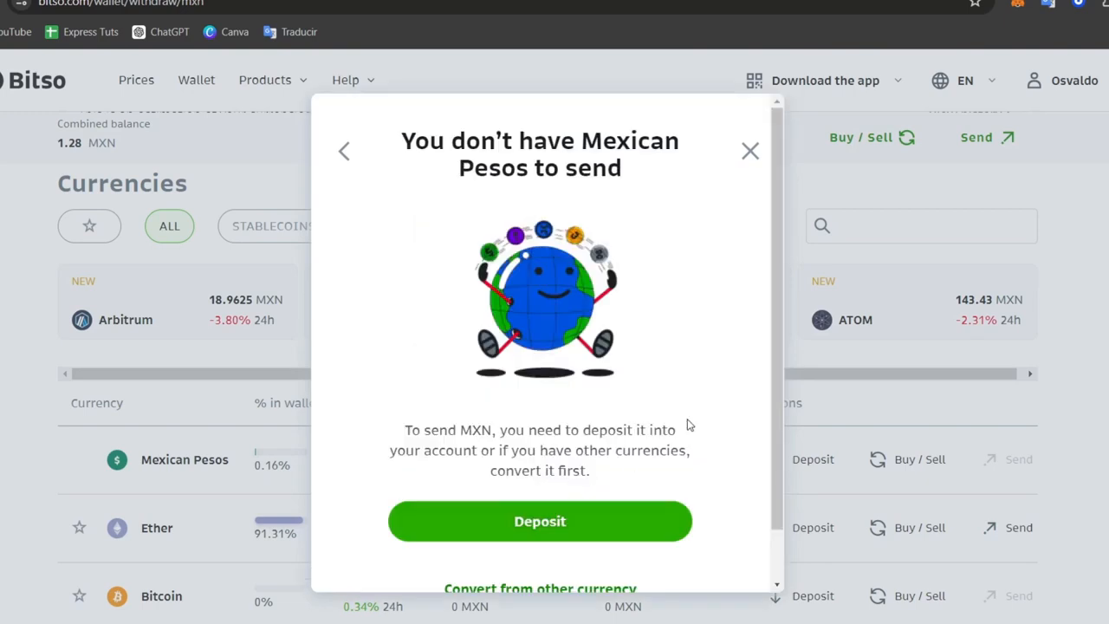
# Dismiss the 'You don't have Mexican Pesos' notice and return to the wallet
pyautogui.scroll(-3)
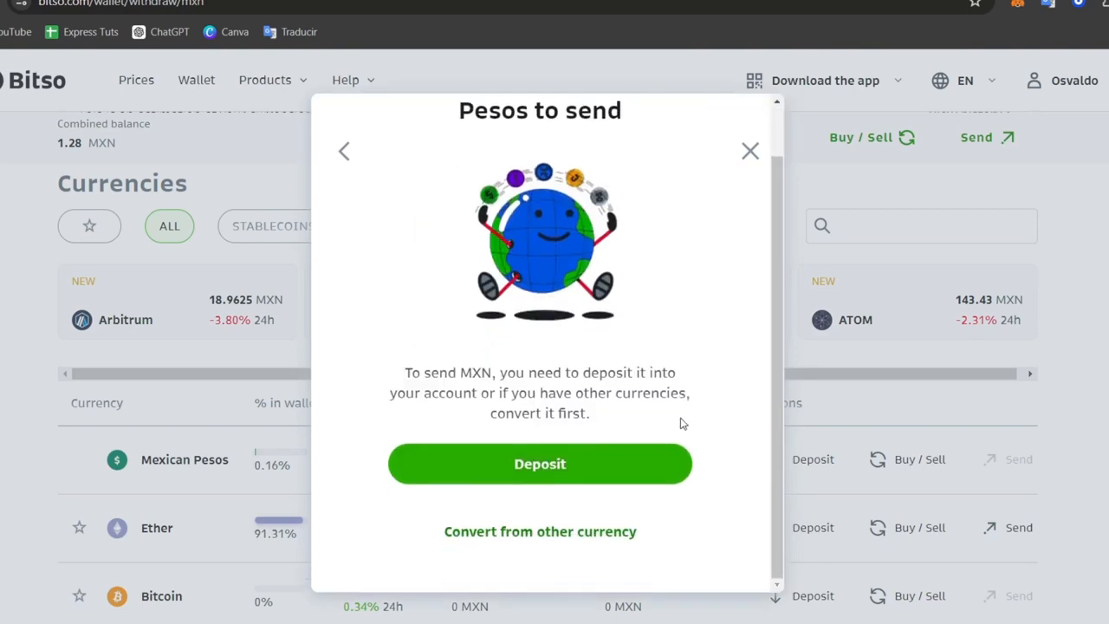
pyautogui.moveTo(750, 151)
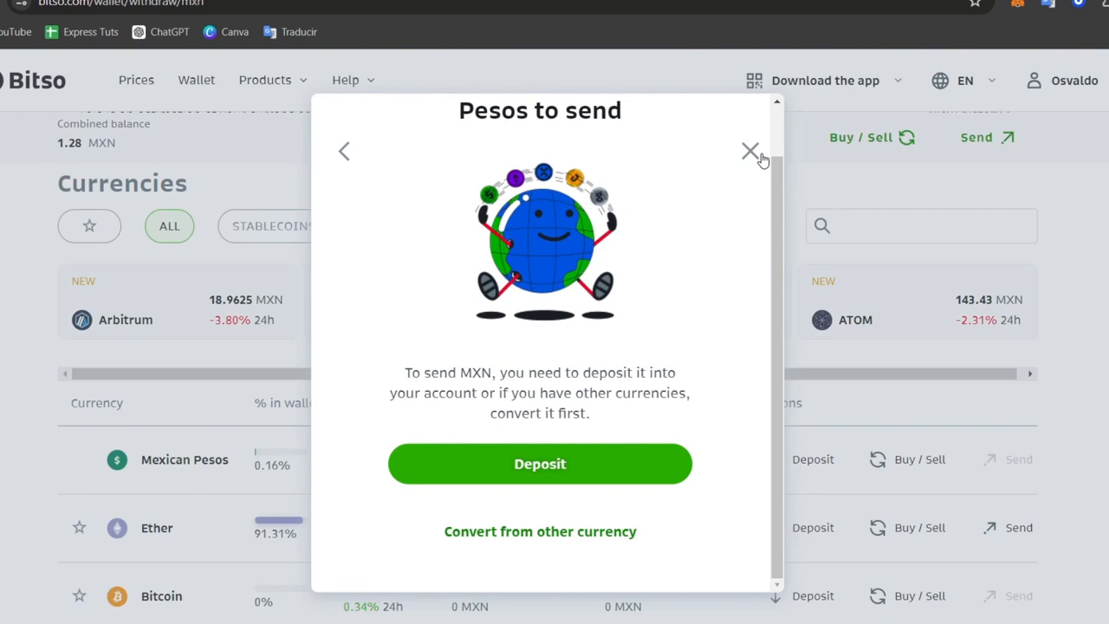
pyautogui.click(750, 151)
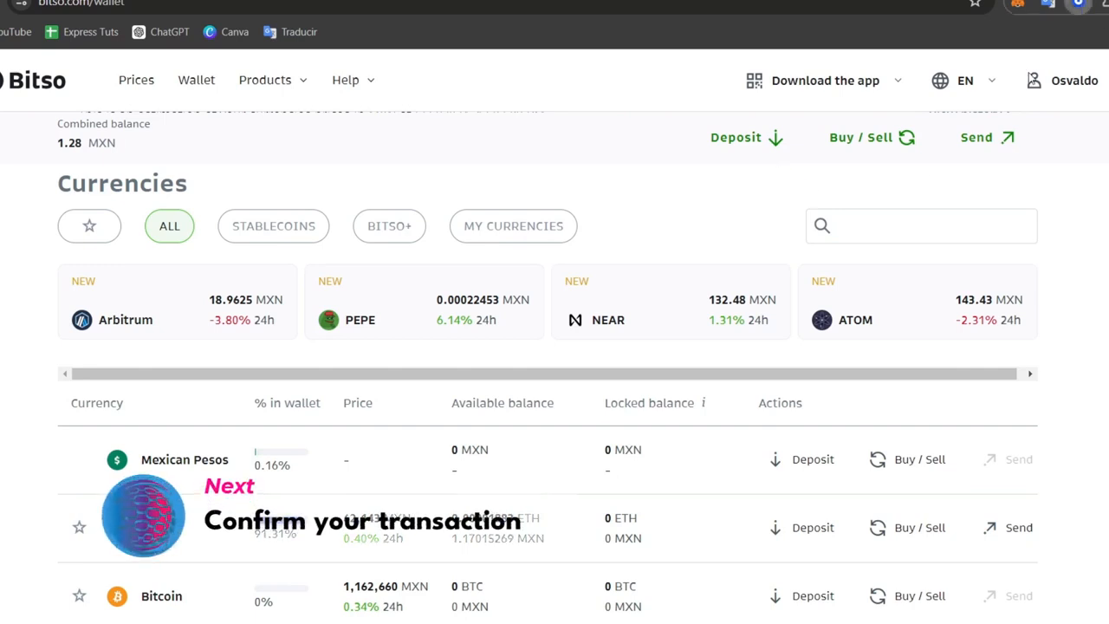
pyautogui.click(988, 138)
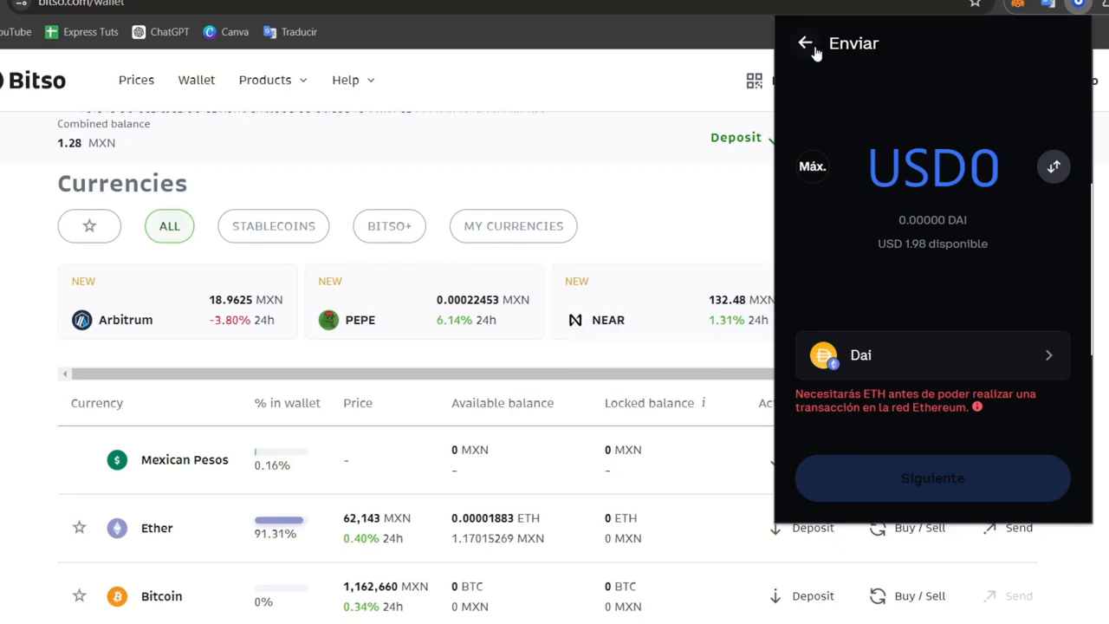
pyautogui.click(932, 355)
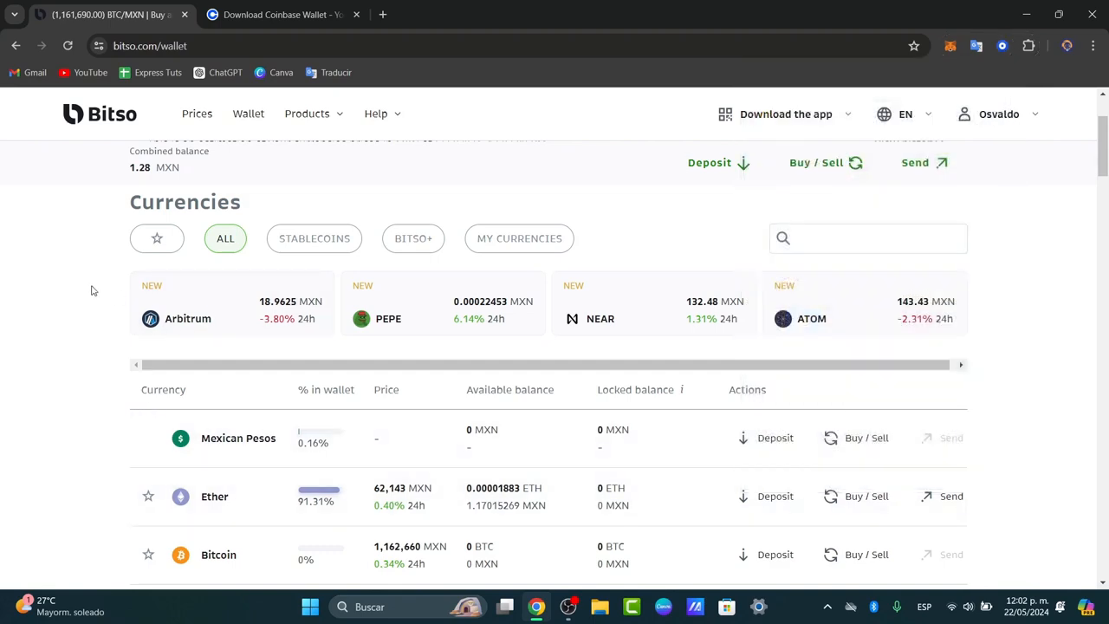
pyautogui.click(286, 14)
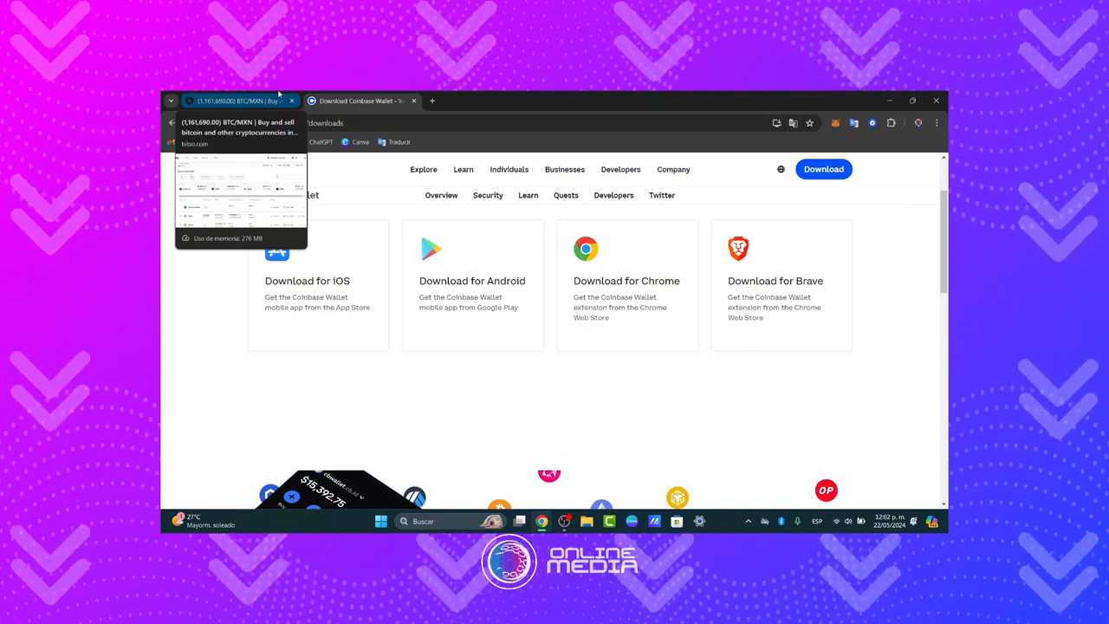
pyautogui.click(243, 100)
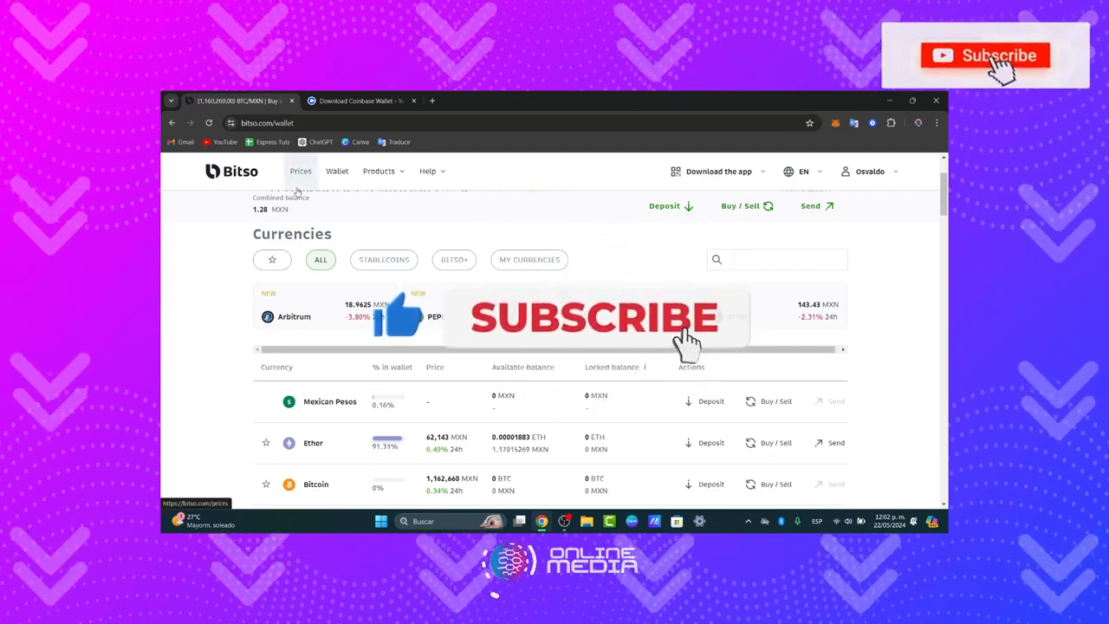
pyautogui.click(983, 53)
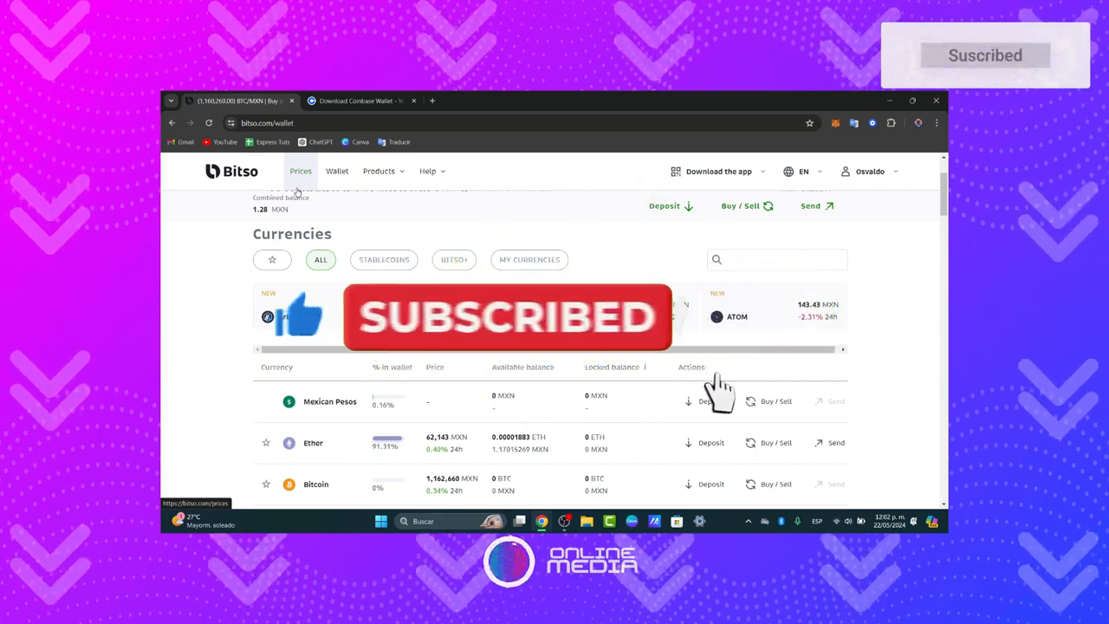